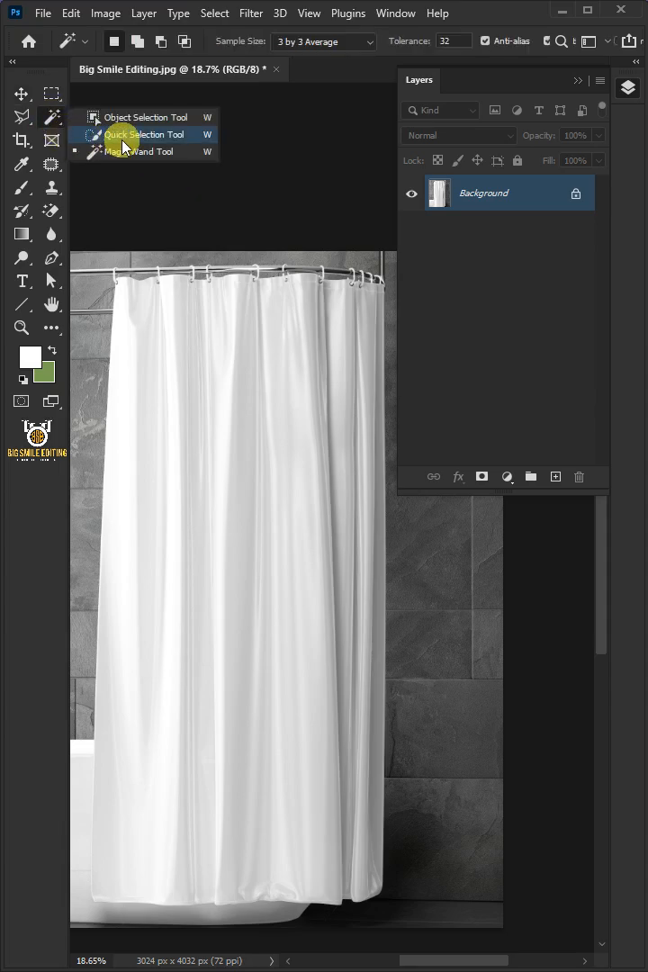
Quick-select the curtain and copy it onto a new 'Shower Curtain' layer
{"action": "left_click", "coordinate": [144, 134]}
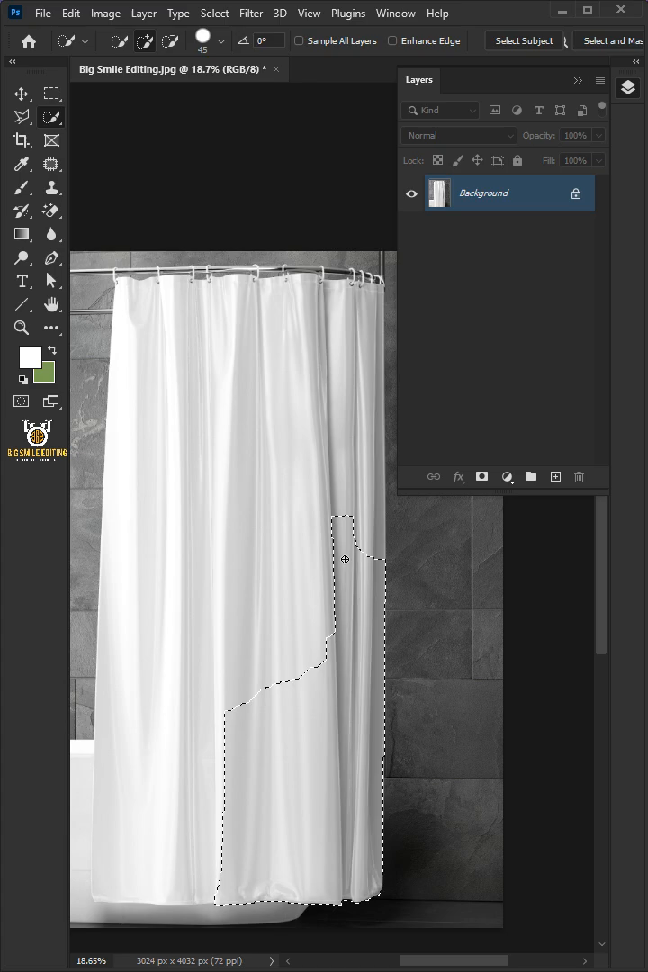
{"action": "left_click", "coordinate": [181, 689]}
{"action": "type", "text": "Shower Curtain"}
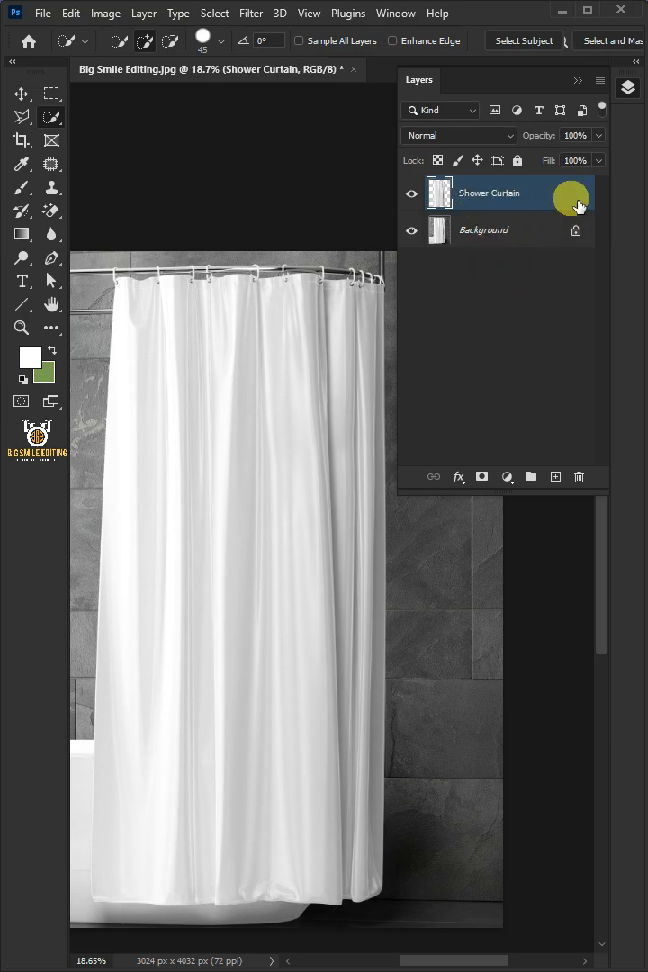
Duplicate the Shower Curtain layer into a new document named 'Displacement'
{"action": "left_click", "coordinate": [144, 13]}
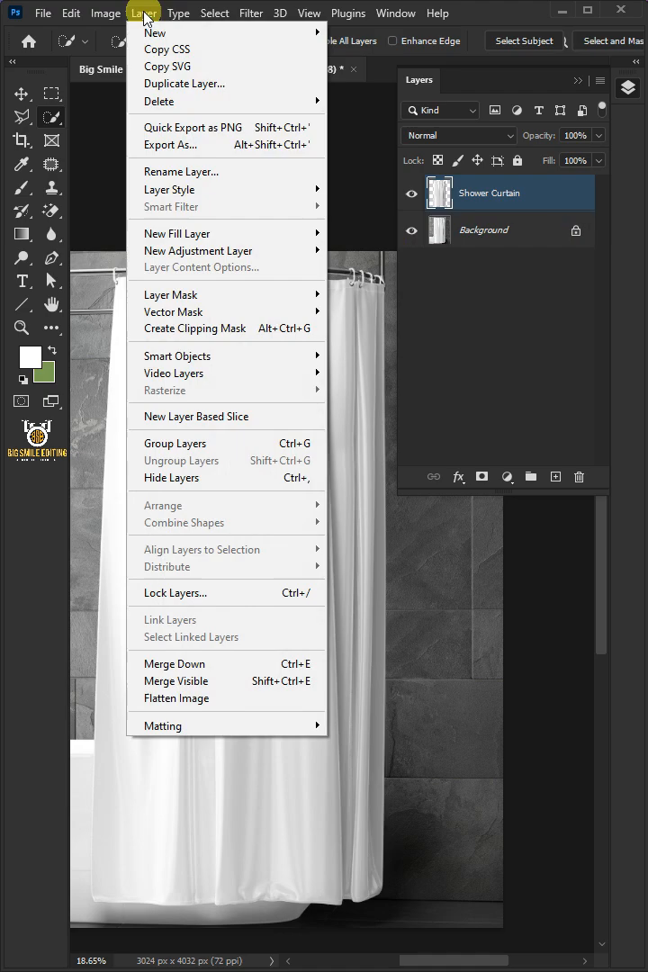
{"action": "left_click", "coordinate": [184, 109]}
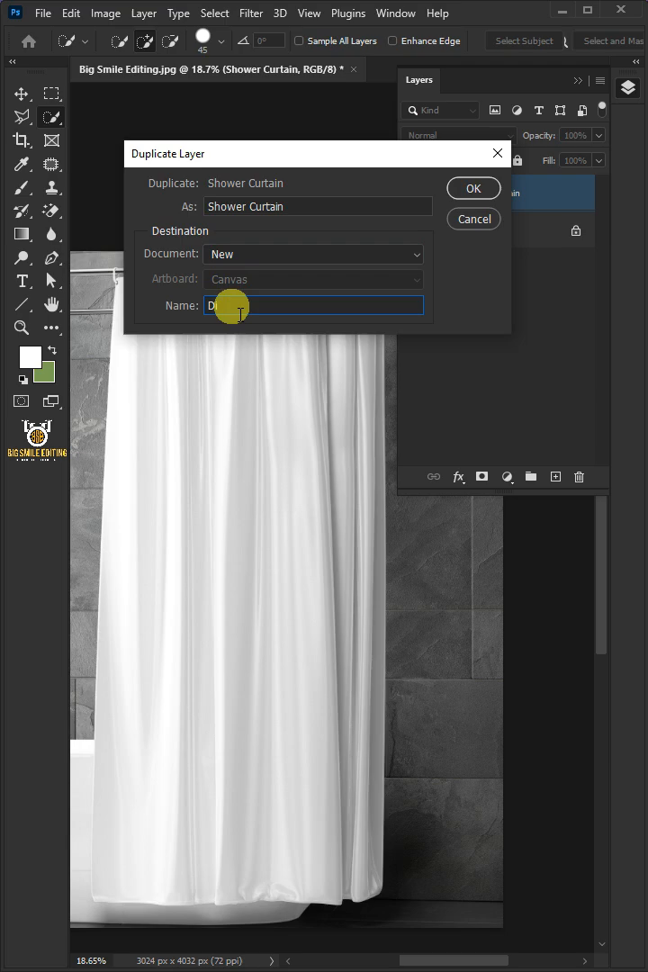
{"action": "type", "text": "Displacement"}
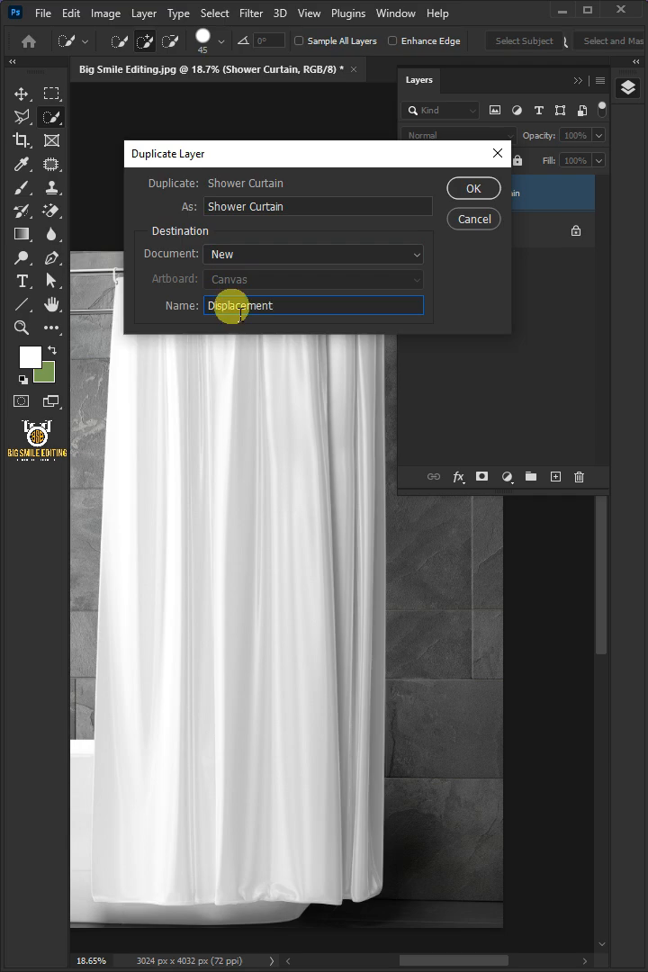
{"action": "left_click", "coordinate": [473, 188]}
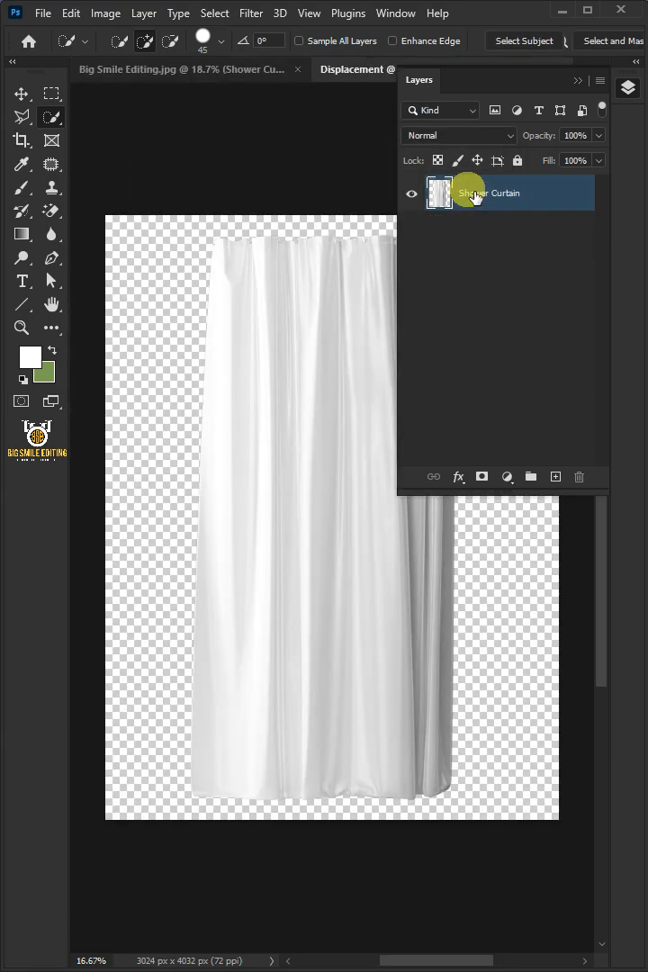
Apply Levels to the curtain with black input 105 and white input 204
{"action": "left_click", "coordinate": [105, 13]}
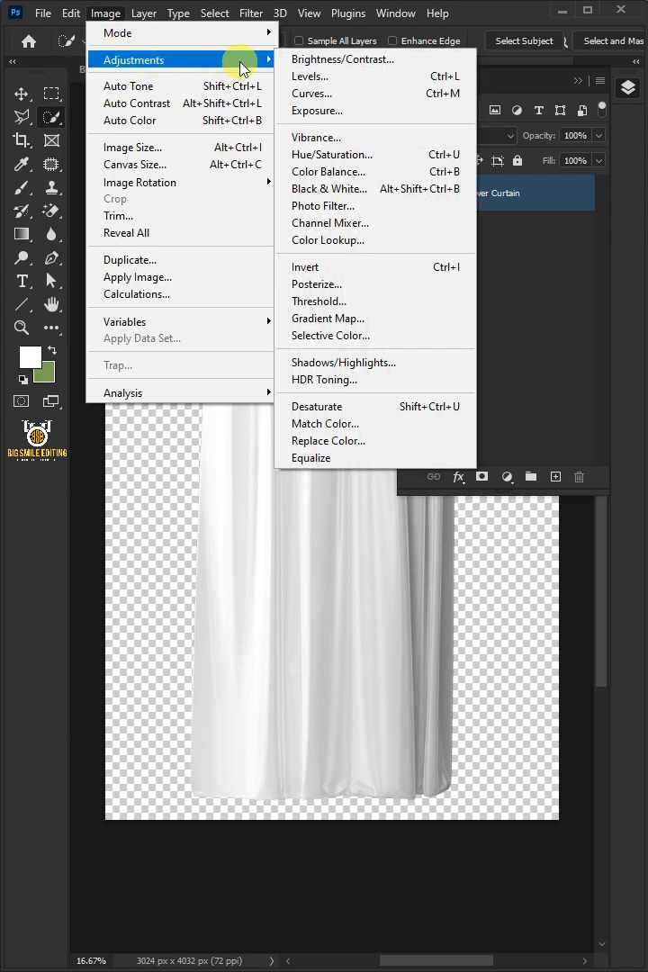
{"action": "left_click", "coordinate": [310, 75]}
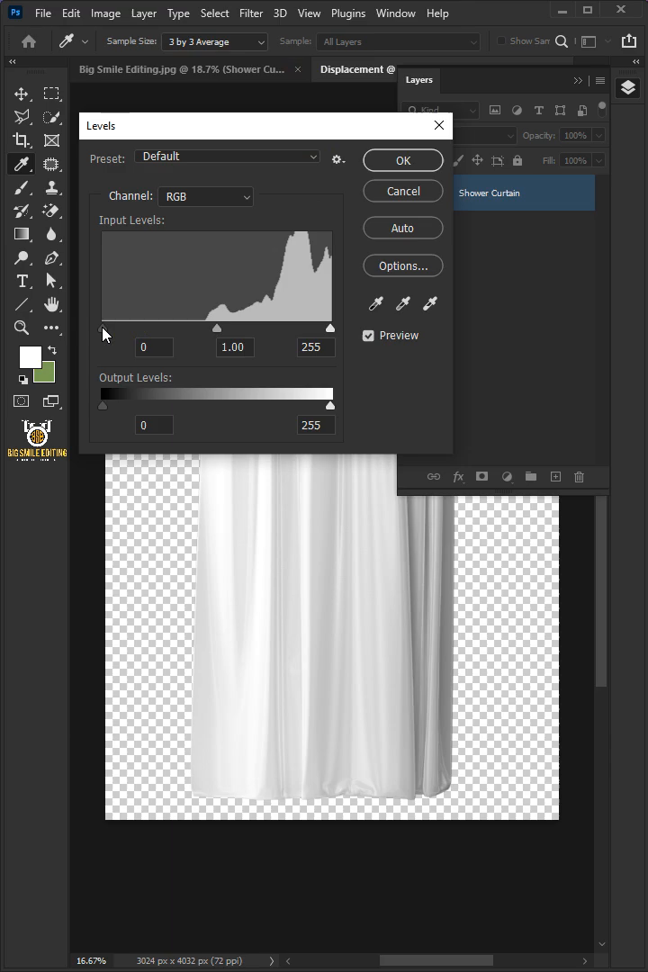
{"action": "left_click_drag", "start_coordinate": [104, 327], "coordinate": [209, 328]}
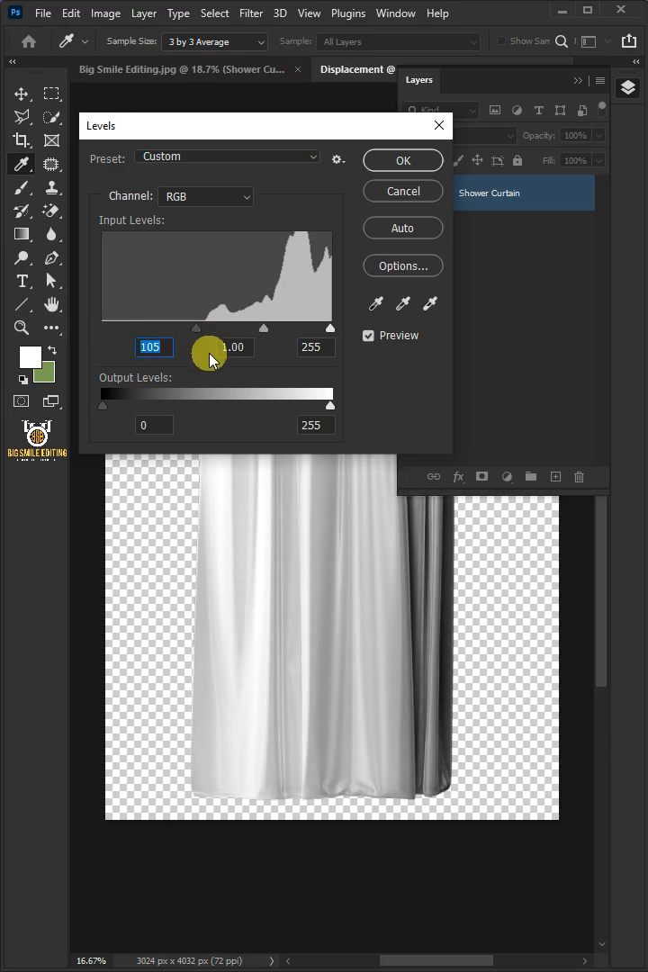
{"action": "left_click_drag", "start_coordinate": [331, 328], "coordinate": [284, 328]}
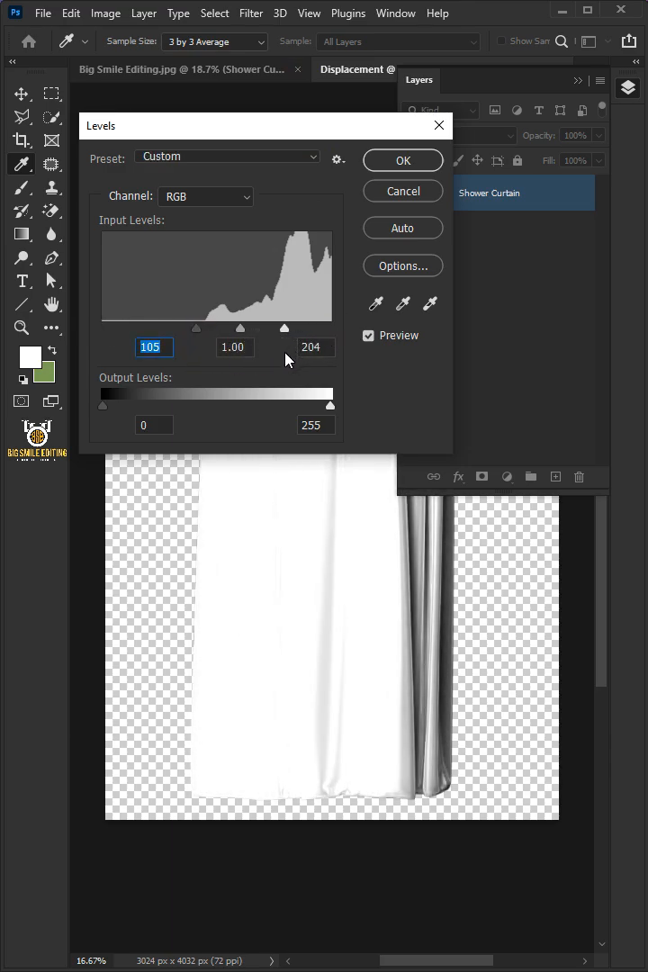
{"action": "left_click_drag", "start_coordinate": [284, 328], "coordinate": [299, 328]}
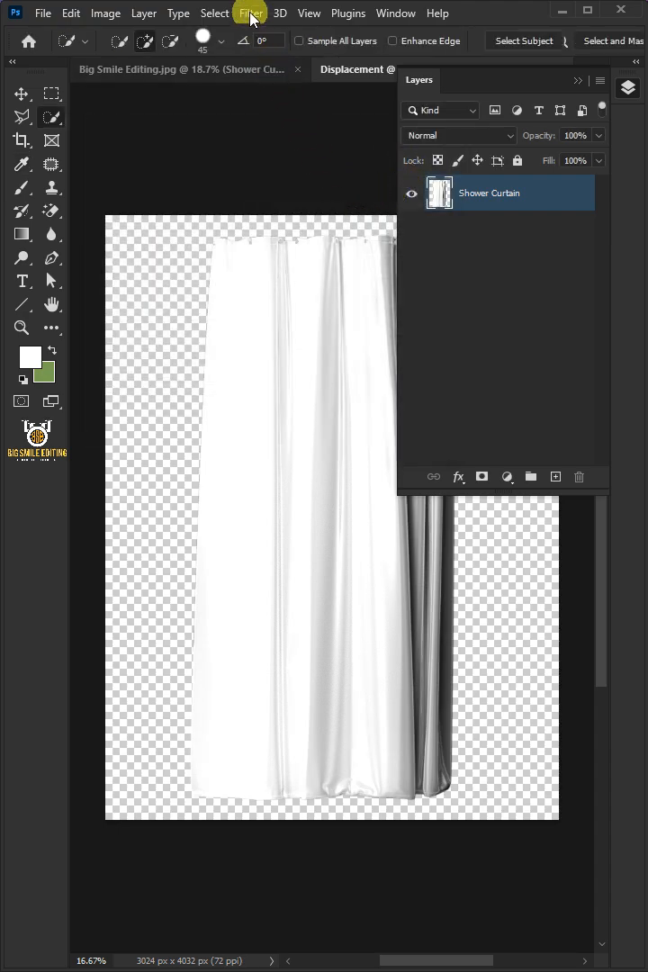
Apply a Gaussian Blur of 5 pixels radius to the curtain
{"action": "left_click", "coordinate": [251, 13]}
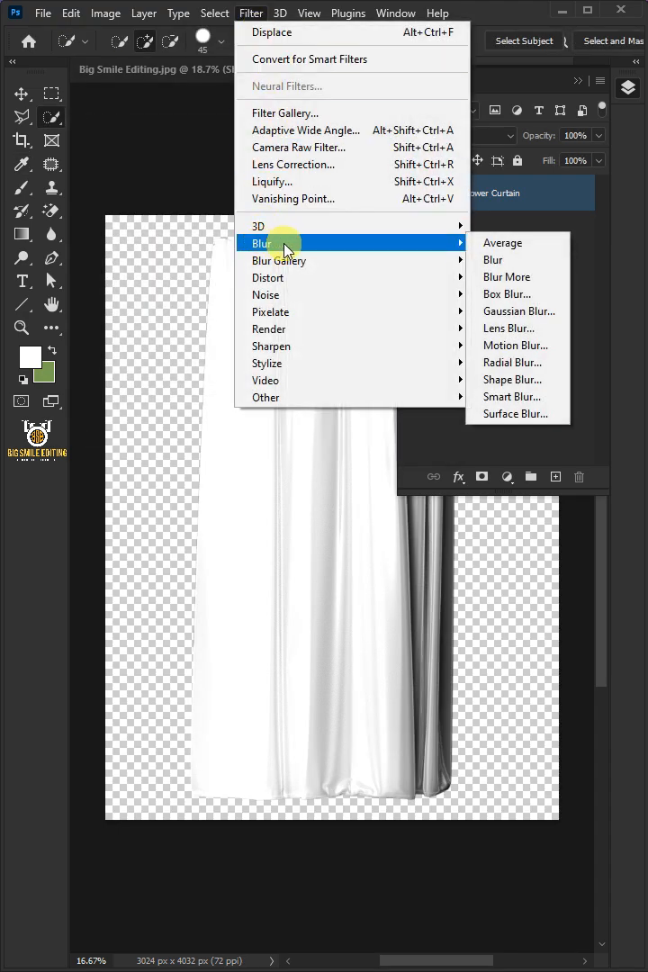
{"action": "left_click", "coordinate": [519, 311]}
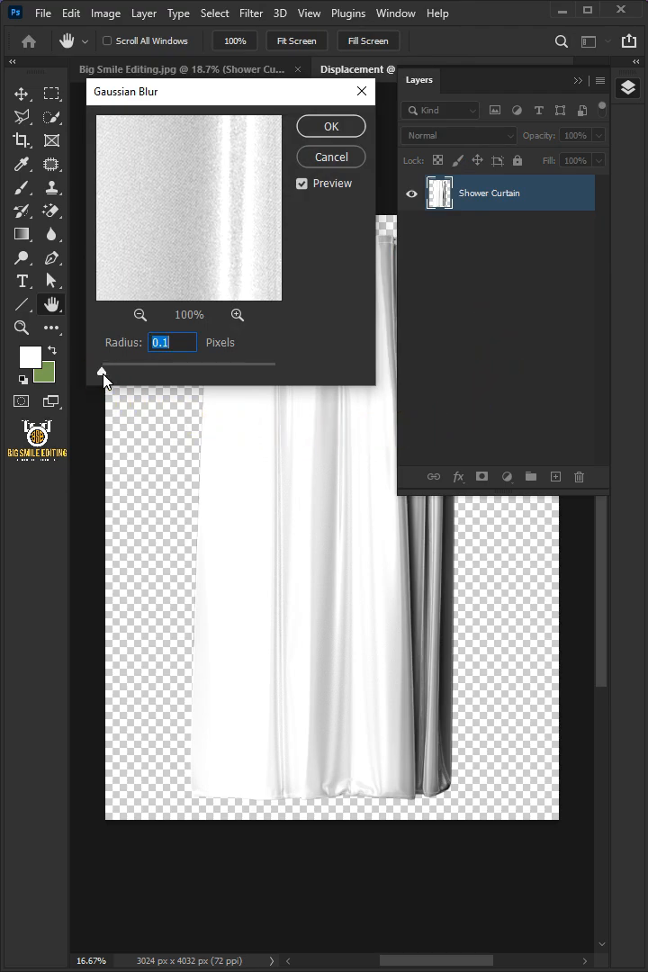
{"action": "left_click_drag", "start_coordinate": [102, 371], "coordinate": [147, 372]}
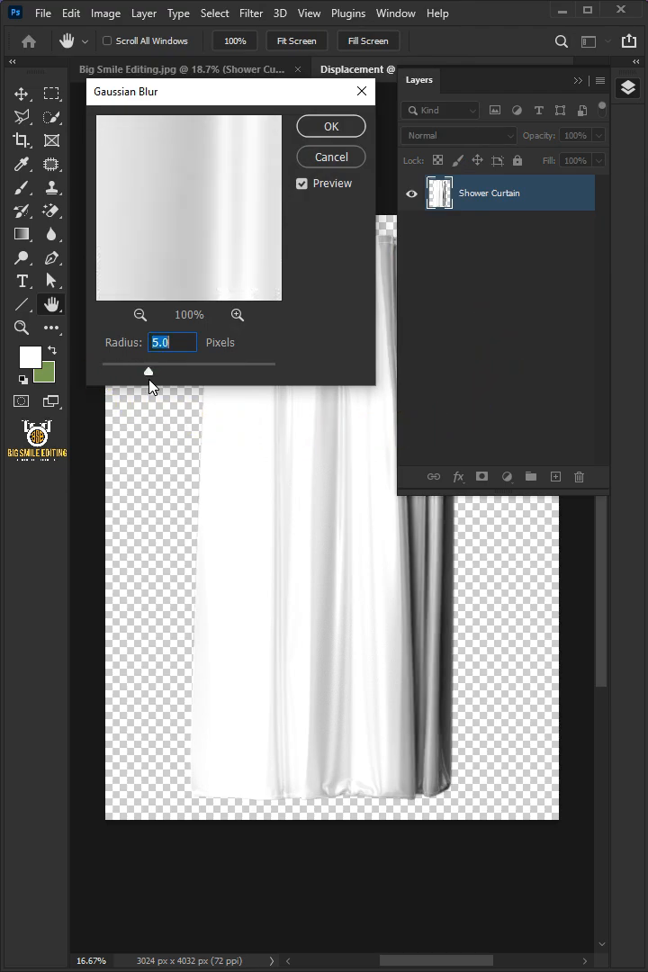
{"action": "left_click", "coordinate": [330, 125]}
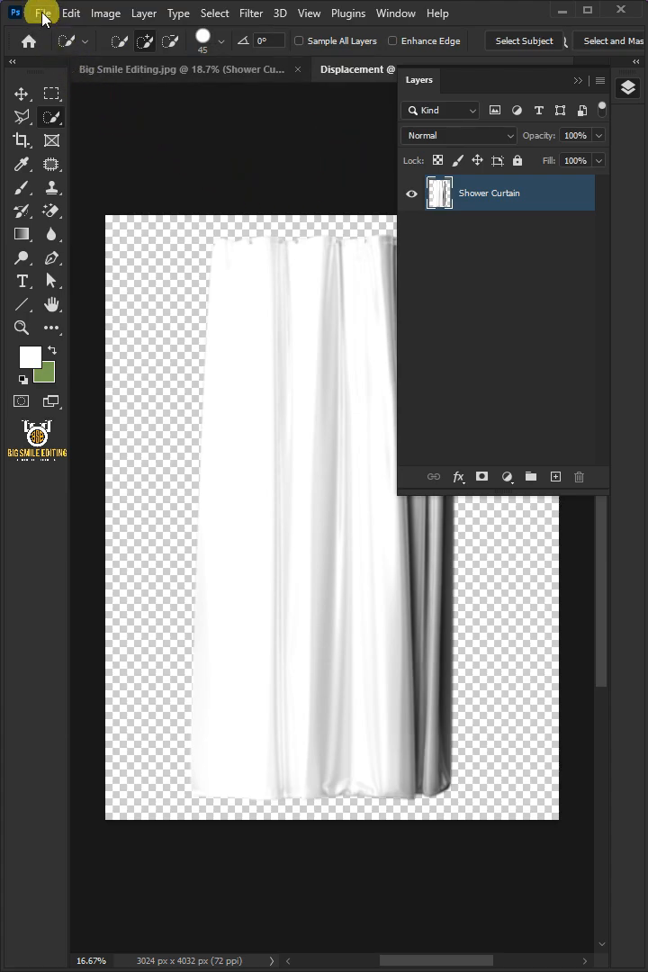
Save the document as Displacement in PSD format and return to Big Smile Editing.jpg
{"action": "left_click", "coordinate": [42, 13]}
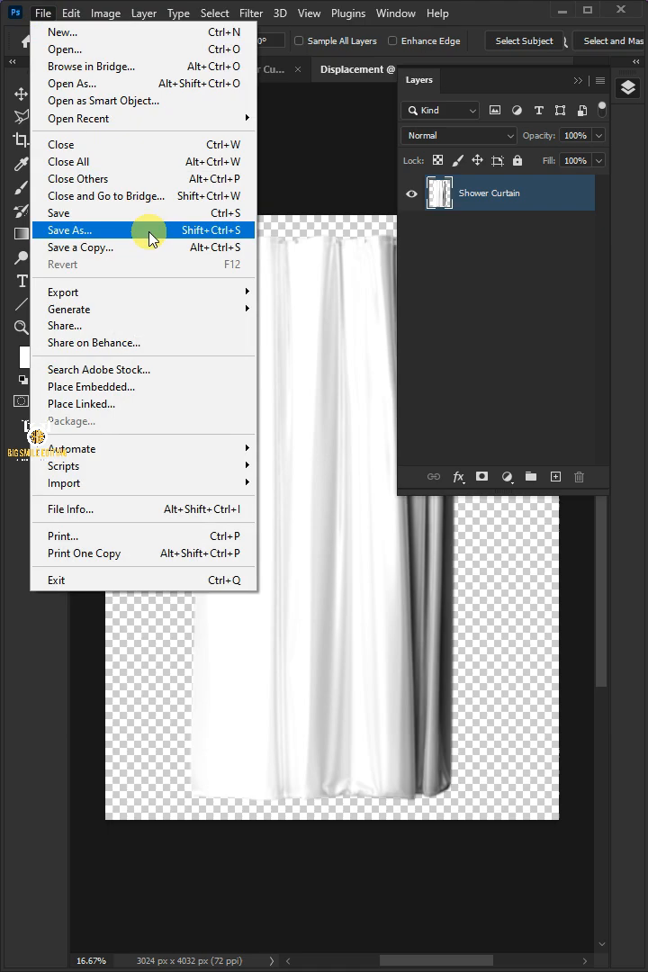
{"action": "left_click", "coordinate": [72, 230]}
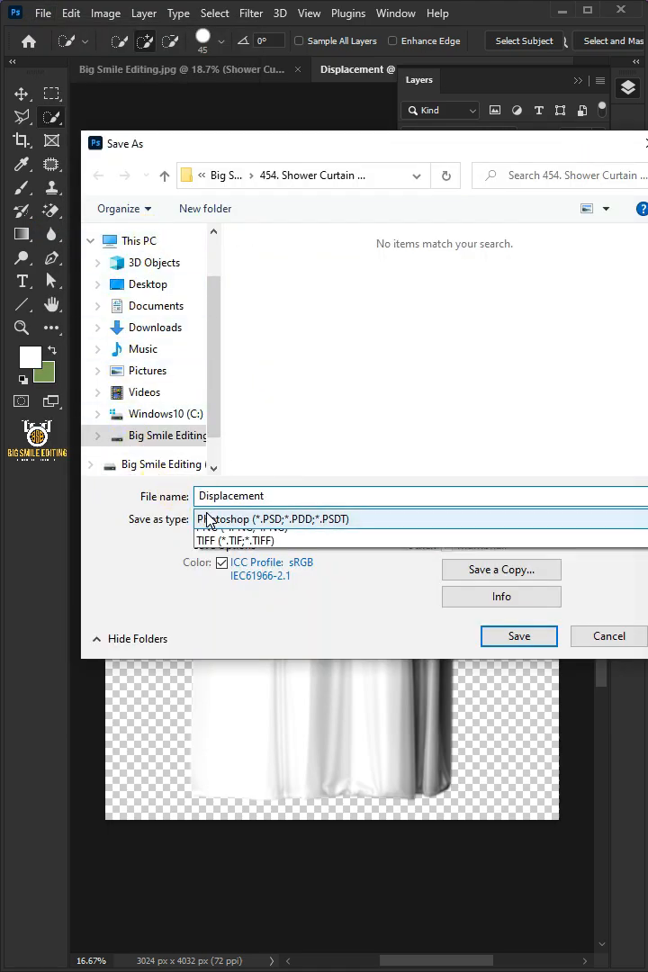
{"action": "left_click", "coordinate": [414, 519]}
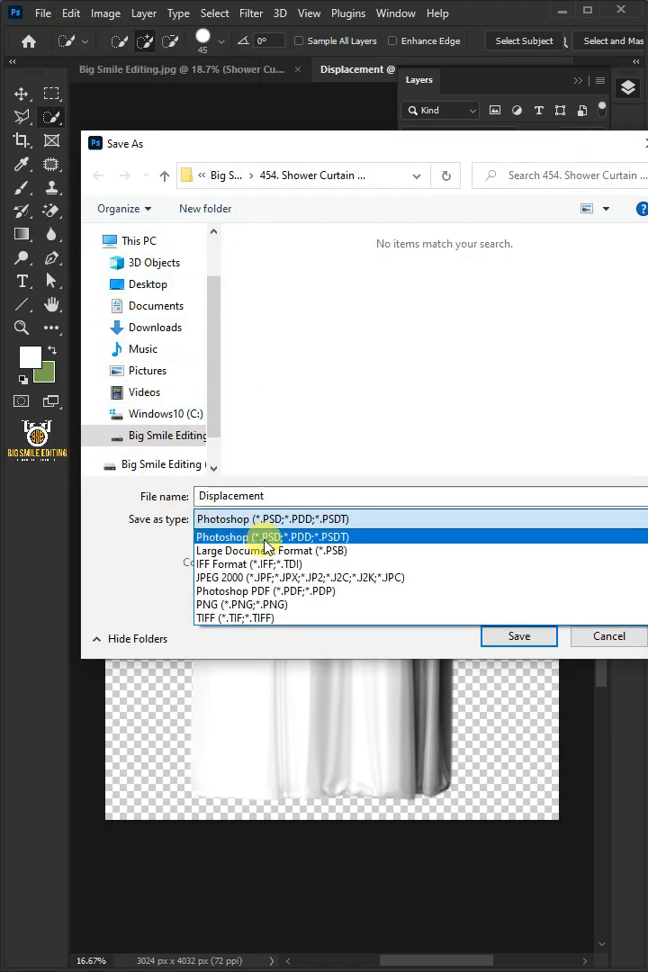
{"action": "left_click", "coordinate": [270, 536]}
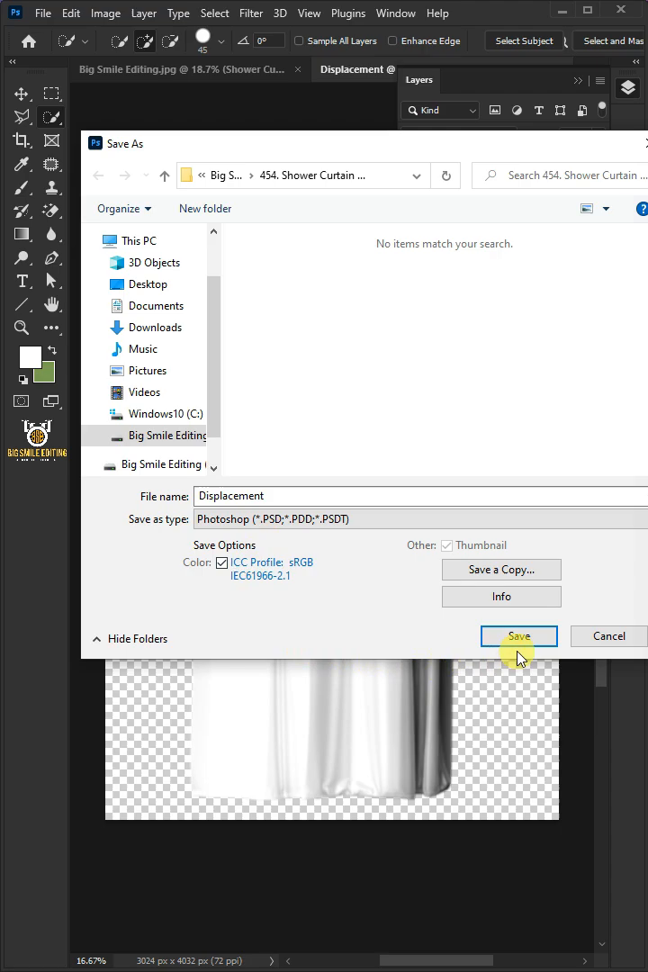
{"action": "left_click", "coordinate": [519, 635]}
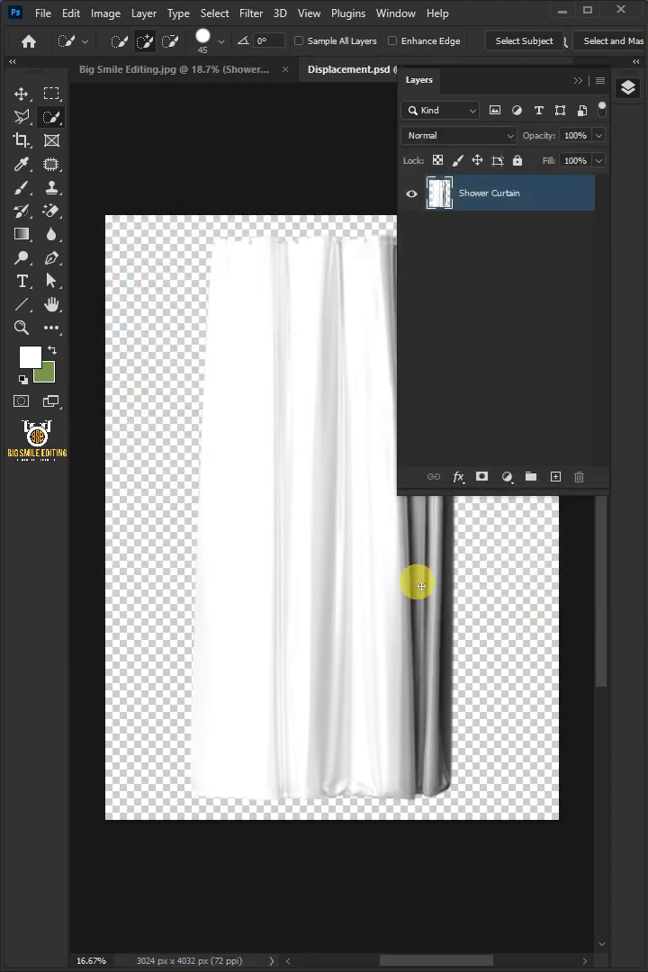
{"action": "left_click", "coordinate": [162, 69]}
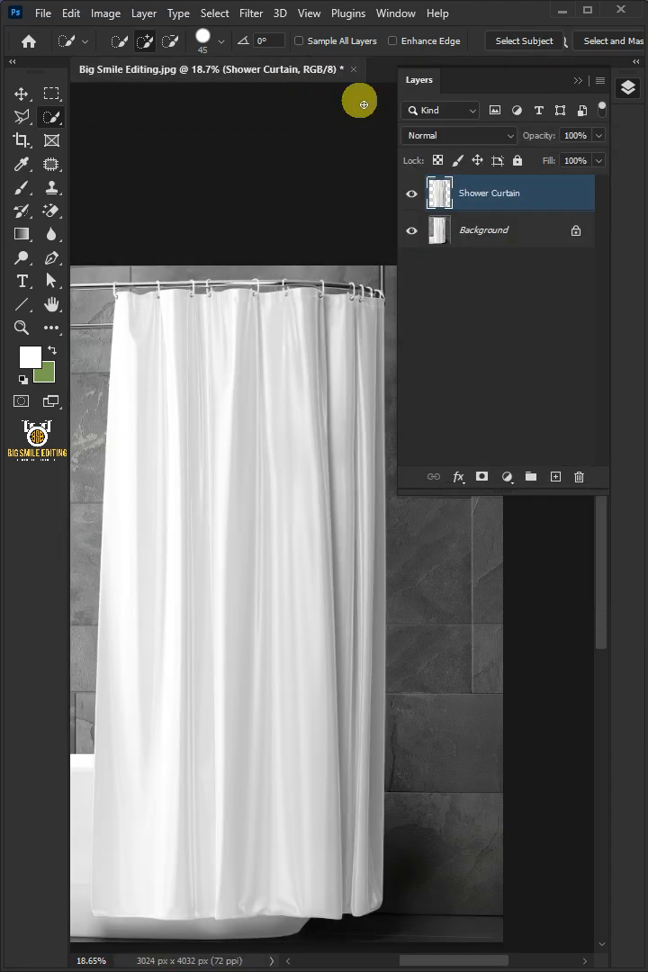
Place the flower pattern as a Flower layer and stretch it over the curtain
{"action": "left_click", "coordinate": [43, 12]}
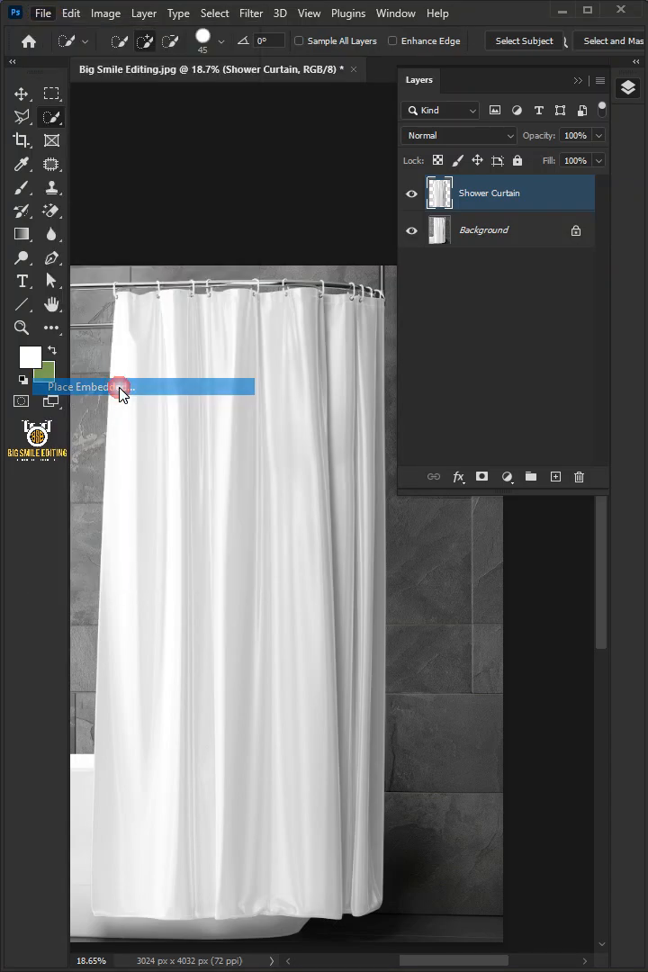
{"action": "mouse_move", "coordinate": [595, 295]}
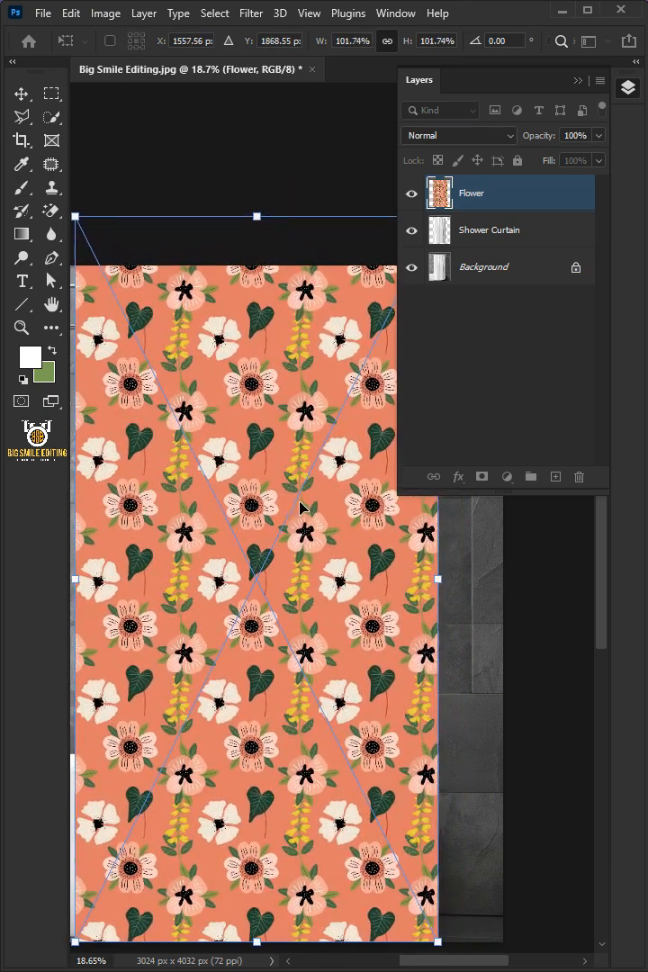
{"action": "left_click_drag", "start_coordinate": [260, 216], "coordinate": [259, 218]}
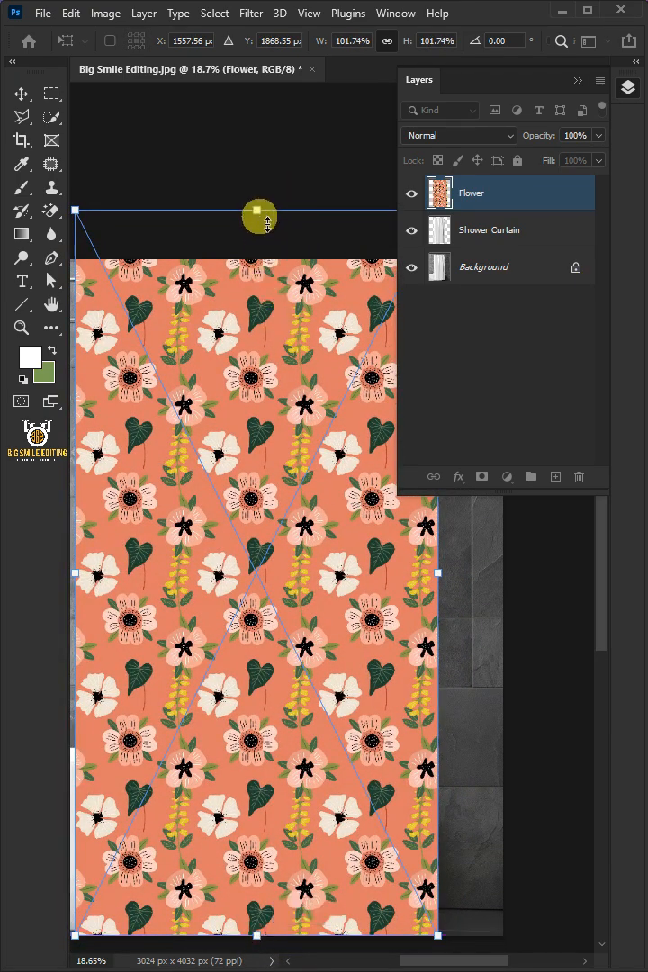
{"action": "left_click_drag", "start_coordinate": [259, 218], "coordinate": [260, 617]}
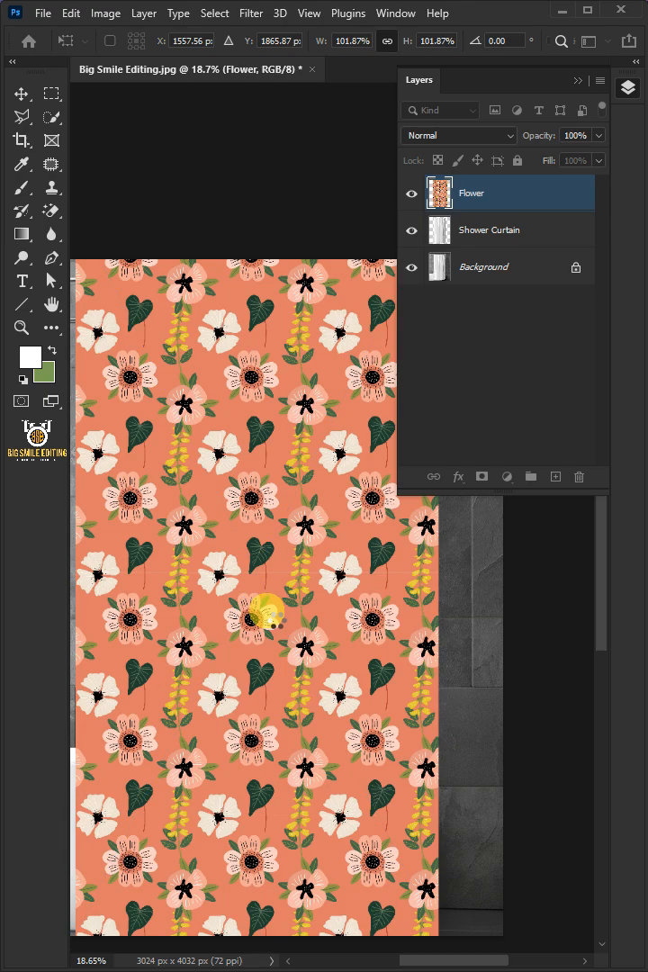
Create a clipping mask from the Flower layer onto the Shower Curtain layer
{"action": "left_click", "coordinate": [144, 12]}
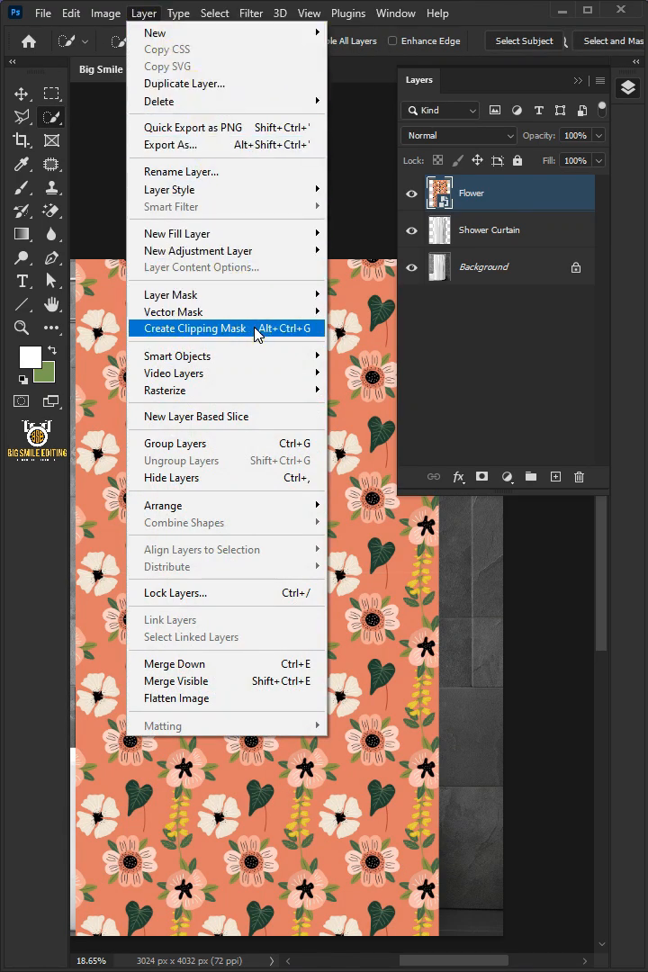
{"action": "left_click", "coordinate": [192, 327]}
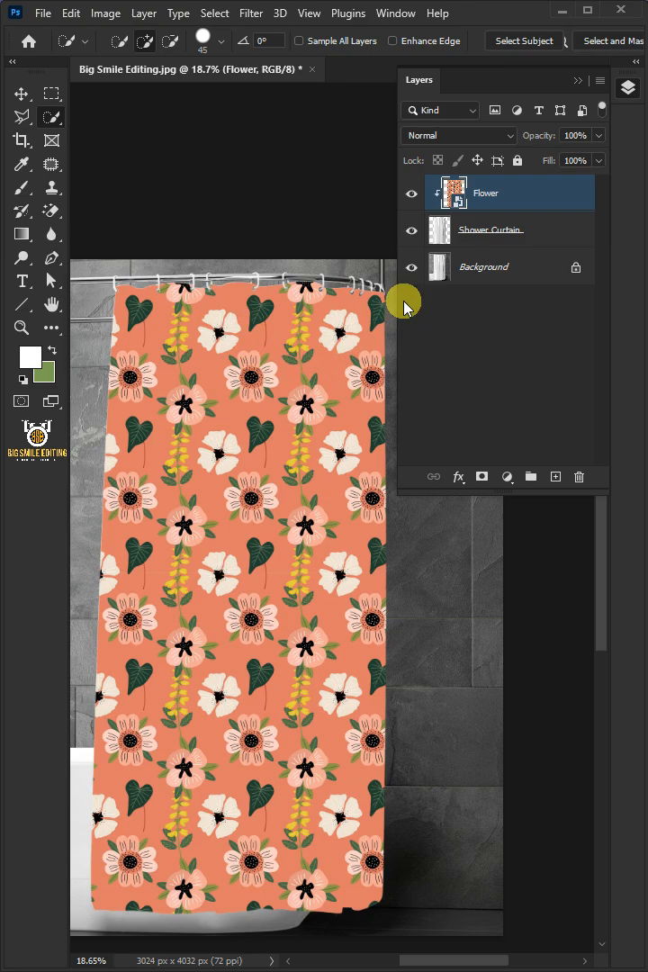
{"action": "mouse_move", "coordinate": [464, 193]}
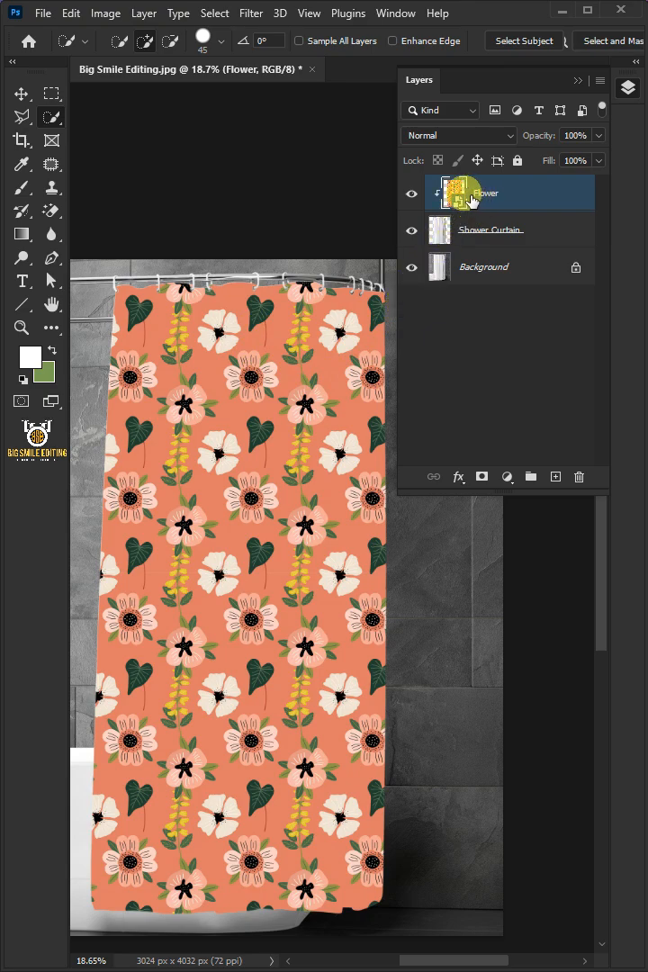
{"action": "mouse_move", "coordinate": [476, 193]}
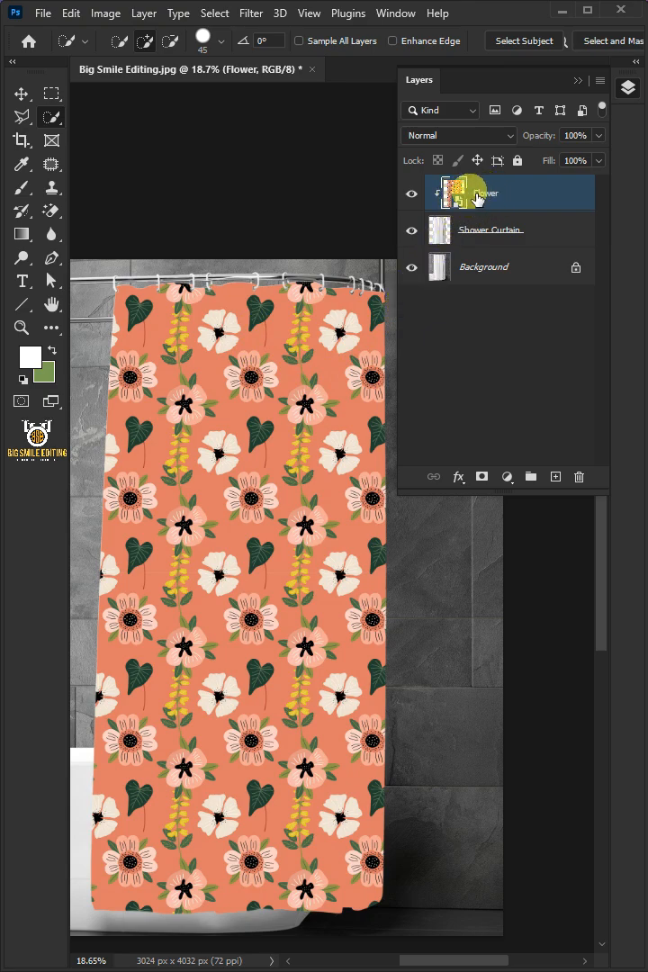
{"action": "mouse_move", "coordinate": [468, 201]}
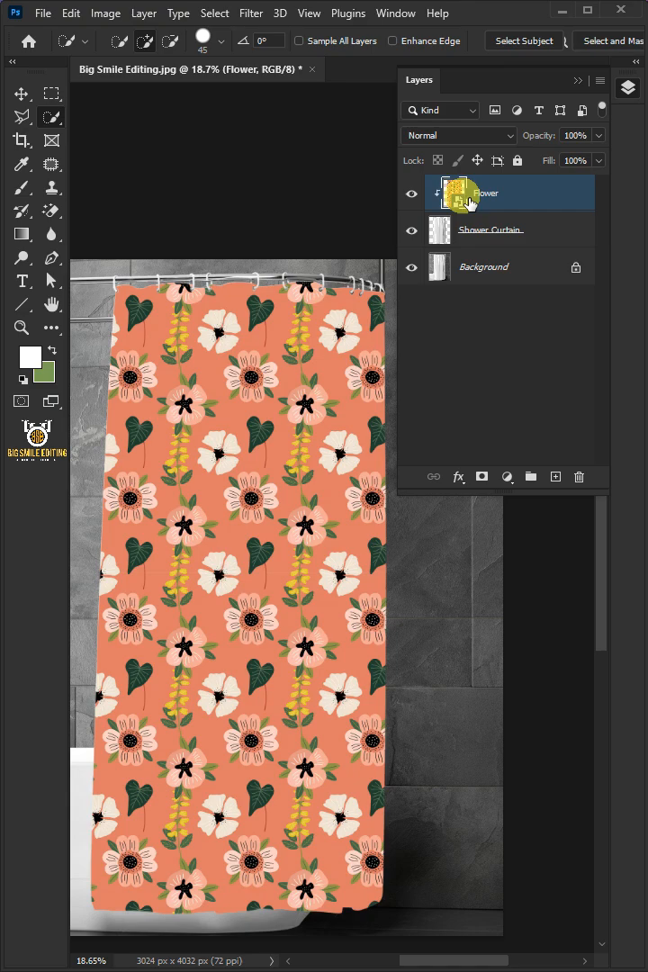
Apply Displace (scale 10/10, Stretch To Fit, Wrap Around) with Displacement.psd as map
{"action": "left_click", "coordinate": [251, 12]}
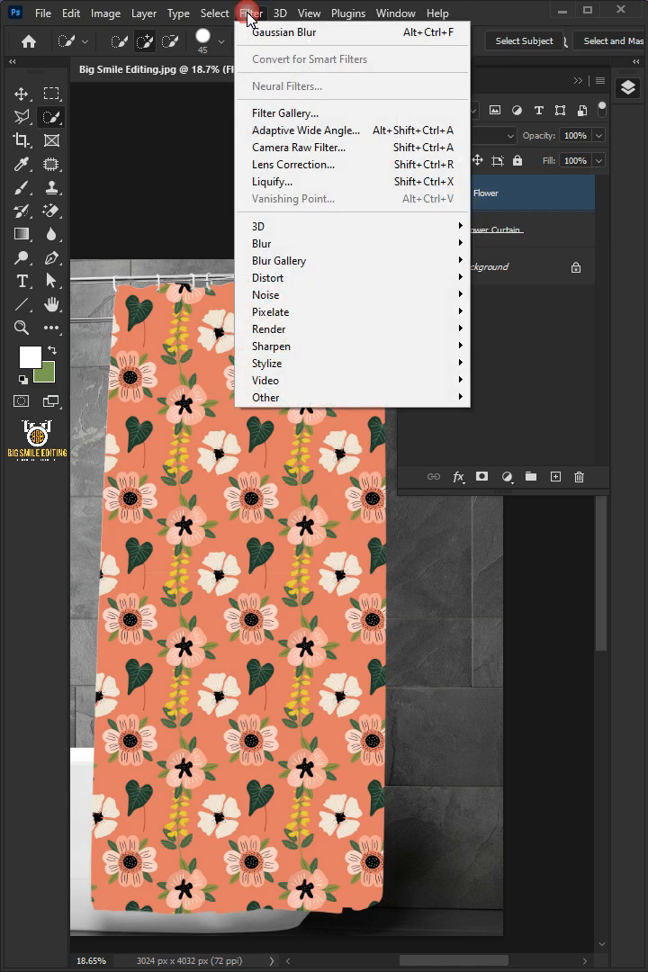
{"action": "mouse_move", "coordinate": [266, 278]}
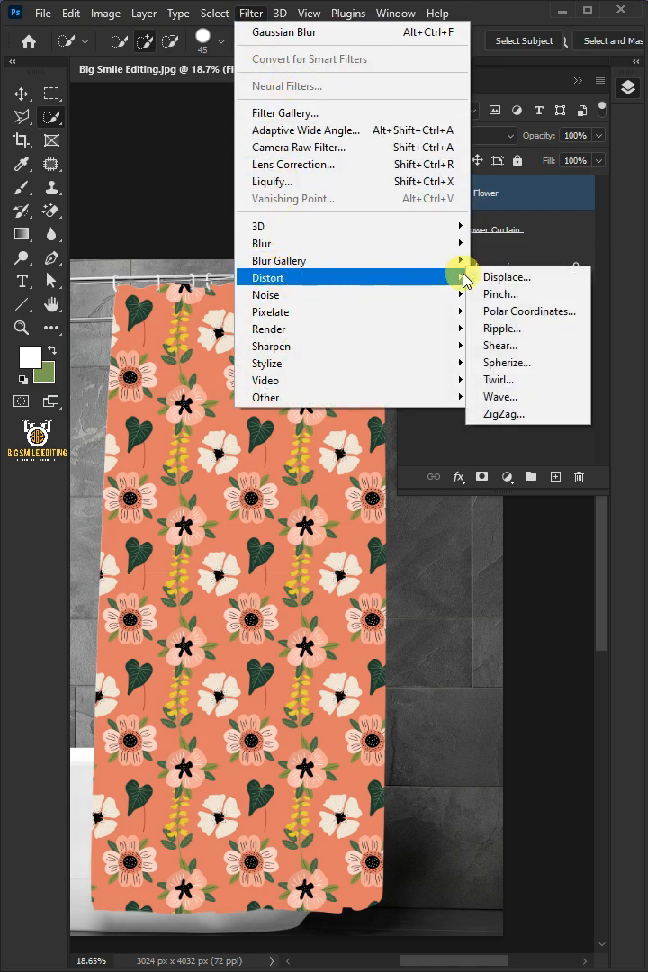
{"action": "left_click", "coordinate": [507, 277]}
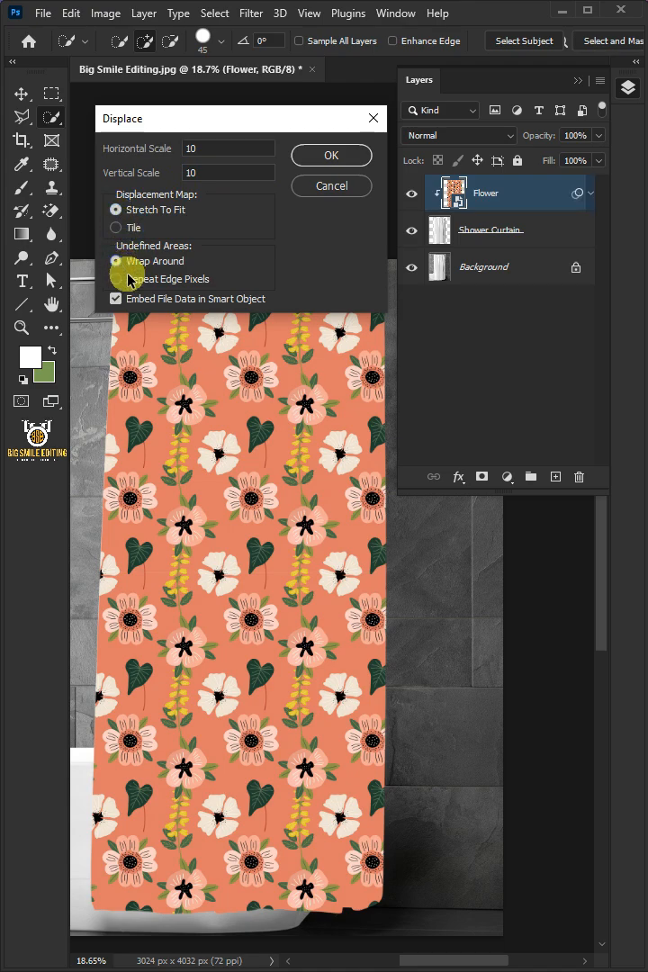
{"action": "left_click", "coordinate": [331, 155]}
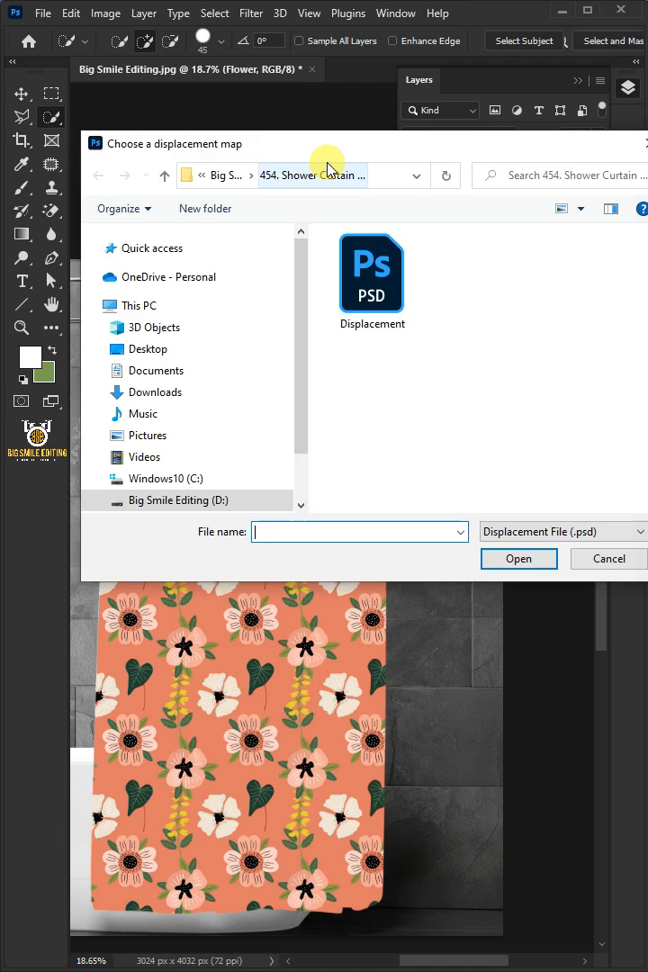
{"action": "left_click", "coordinate": [371, 274]}
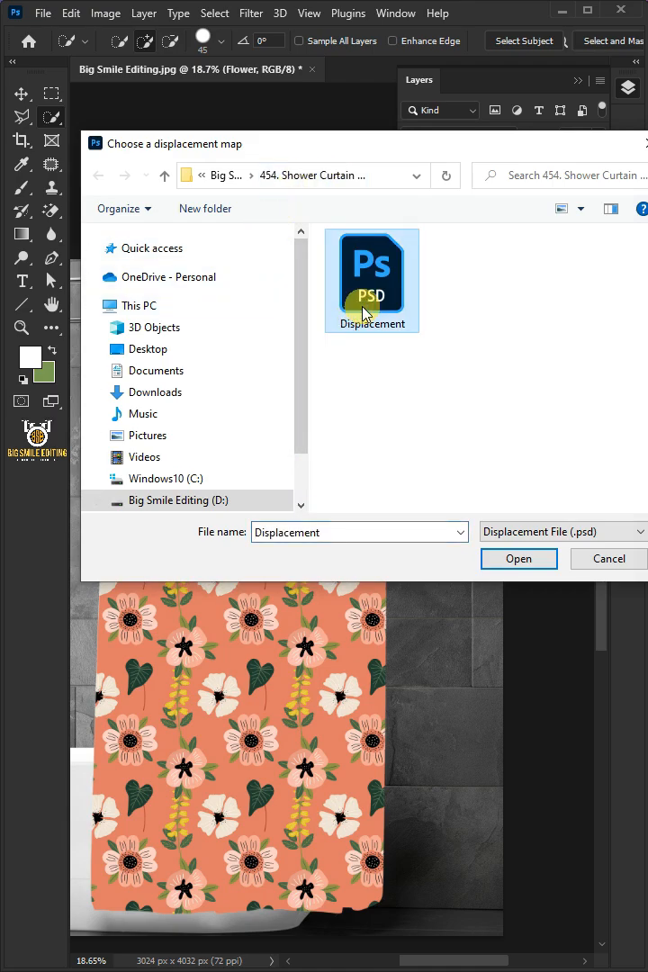
{"action": "left_click", "coordinate": [519, 558]}
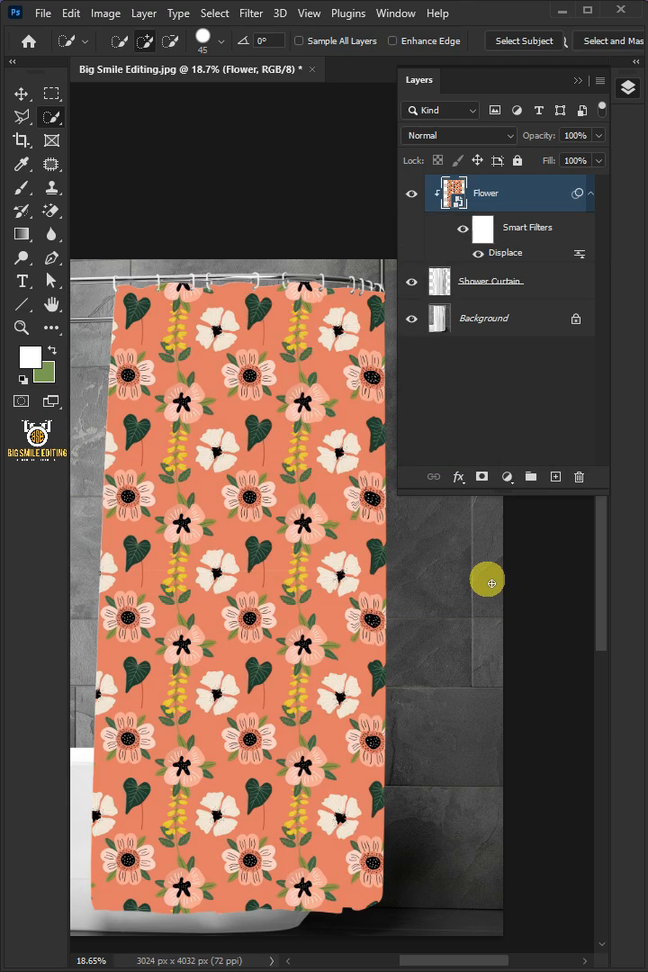
Set the Flower layer to Multiply blending and toggle its visibility to compare
{"action": "left_click", "coordinate": [455, 135]}
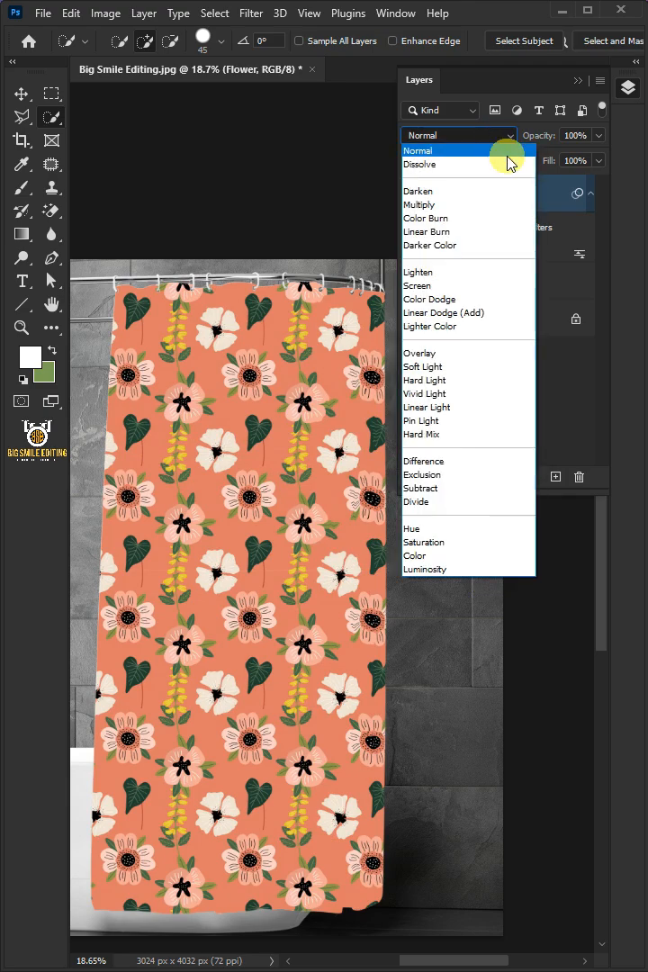
{"action": "left_click", "coordinate": [421, 204]}
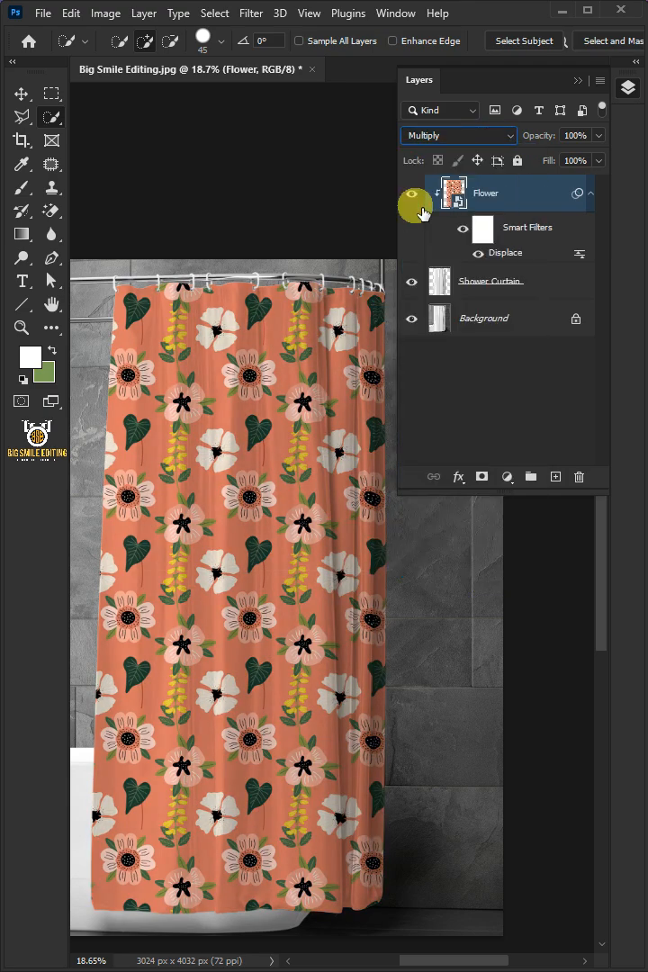
{"action": "left_click", "coordinate": [459, 477]}
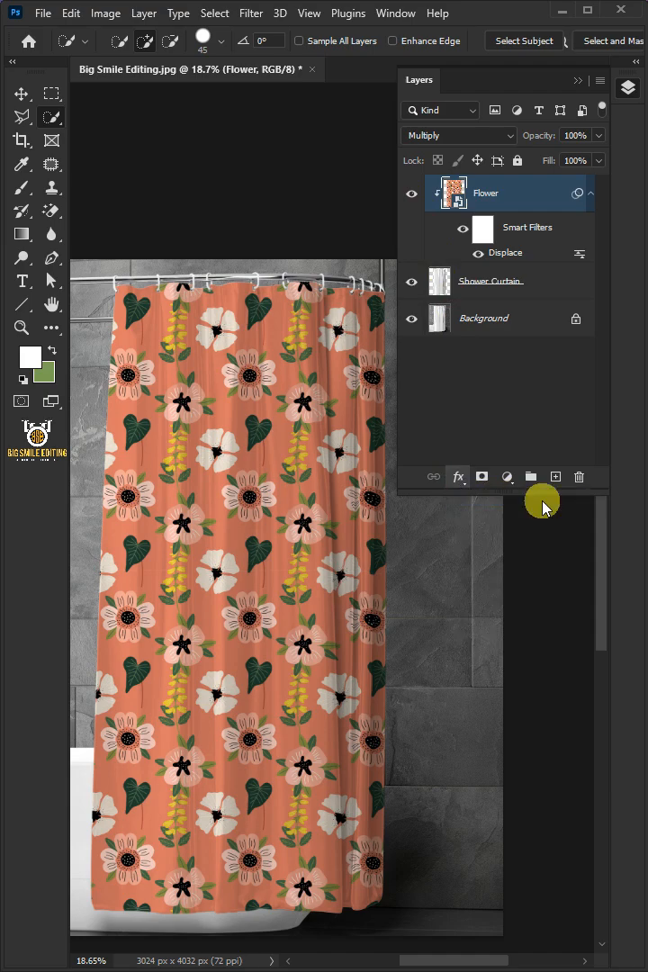
{"action": "left_click", "coordinate": [457, 477]}
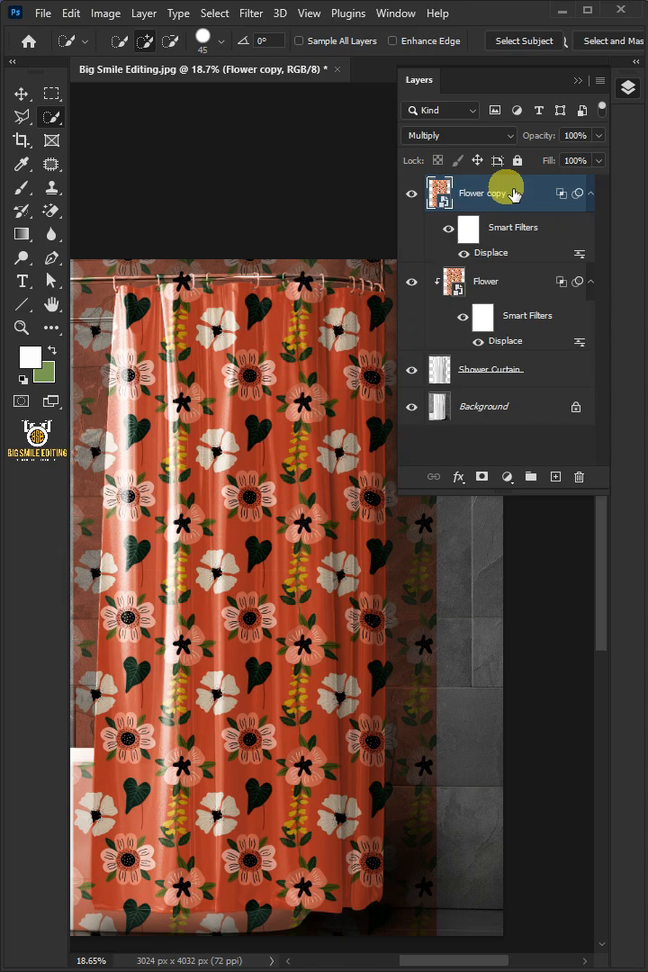
Rename the copied pattern layer Highlights and switch it to Screen blending
{"action": "double_click", "coordinate": [484, 193]}
{"action": "type", "text": "Highlights"}
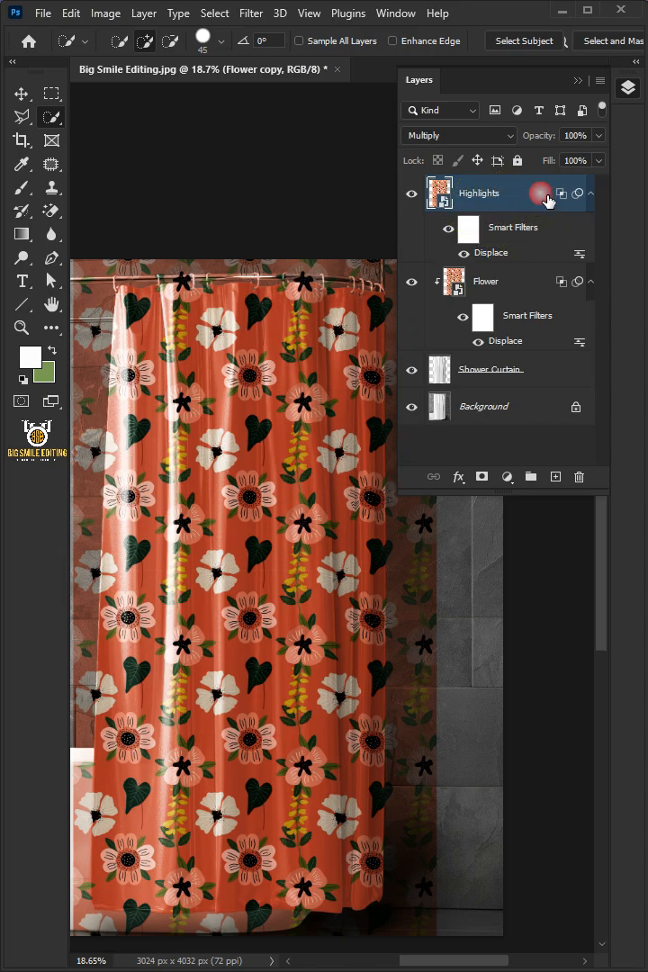
{"action": "left_click", "coordinate": [144, 12]}
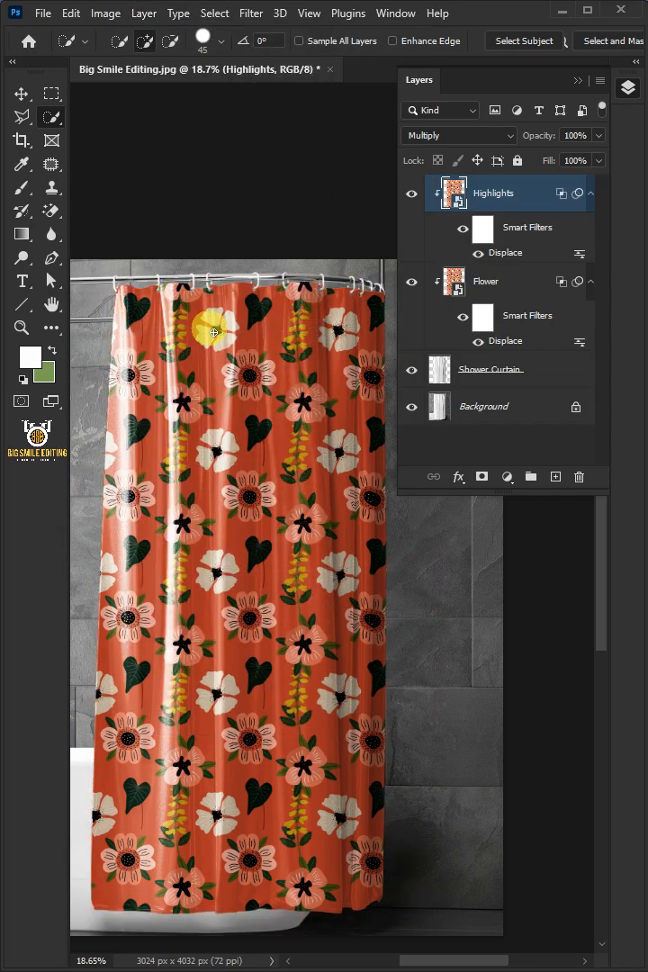
{"action": "left_click", "coordinate": [459, 135]}
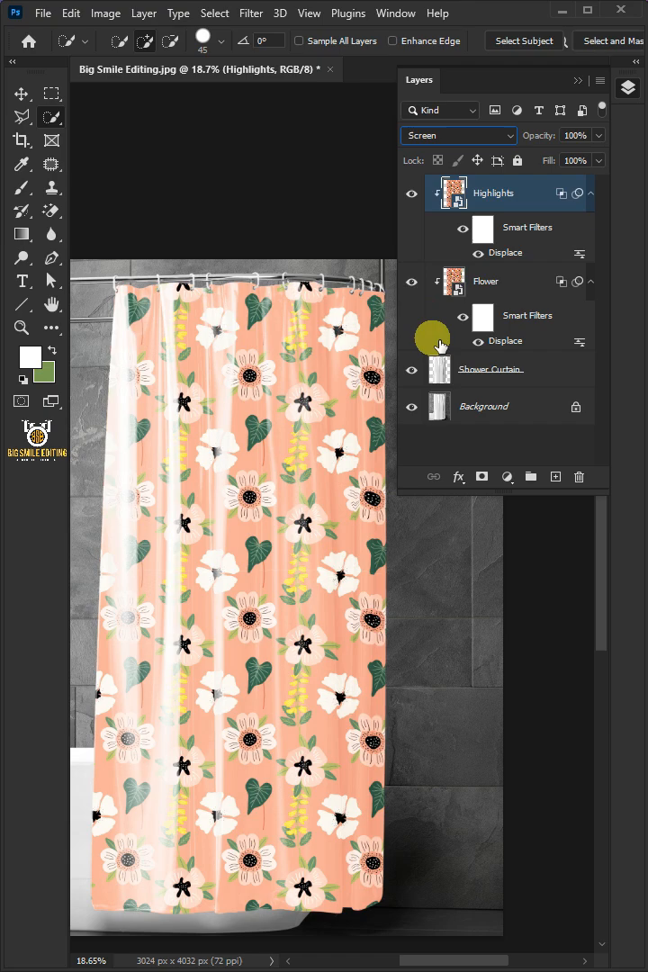
Split the Underlying Layer Blend If slider so Highlights affects only bright folds
{"action": "left_click", "coordinate": [458, 477]}
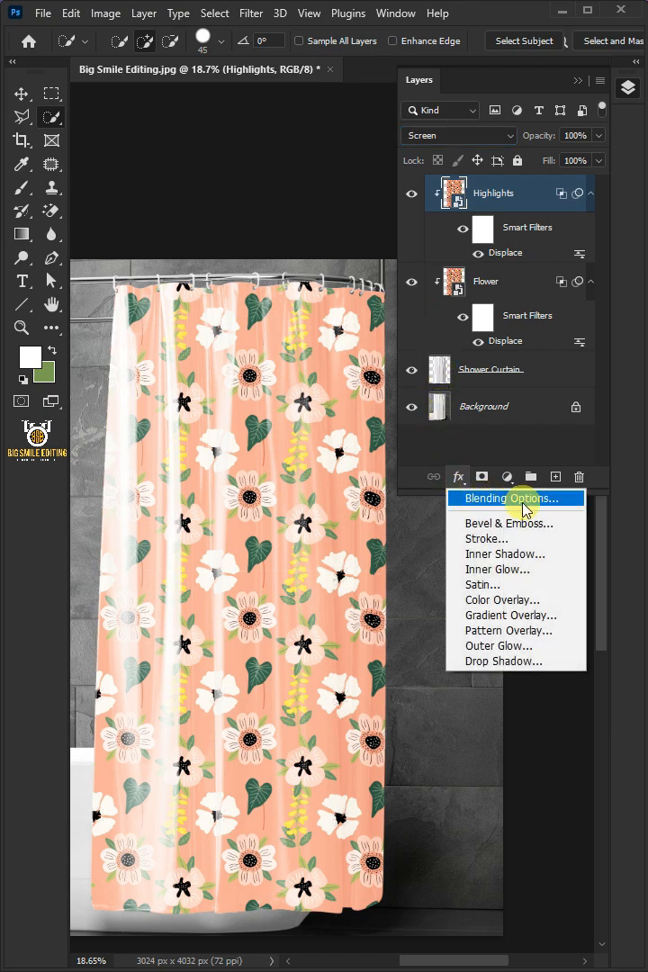
{"action": "left_click", "coordinate": [513, 498]}
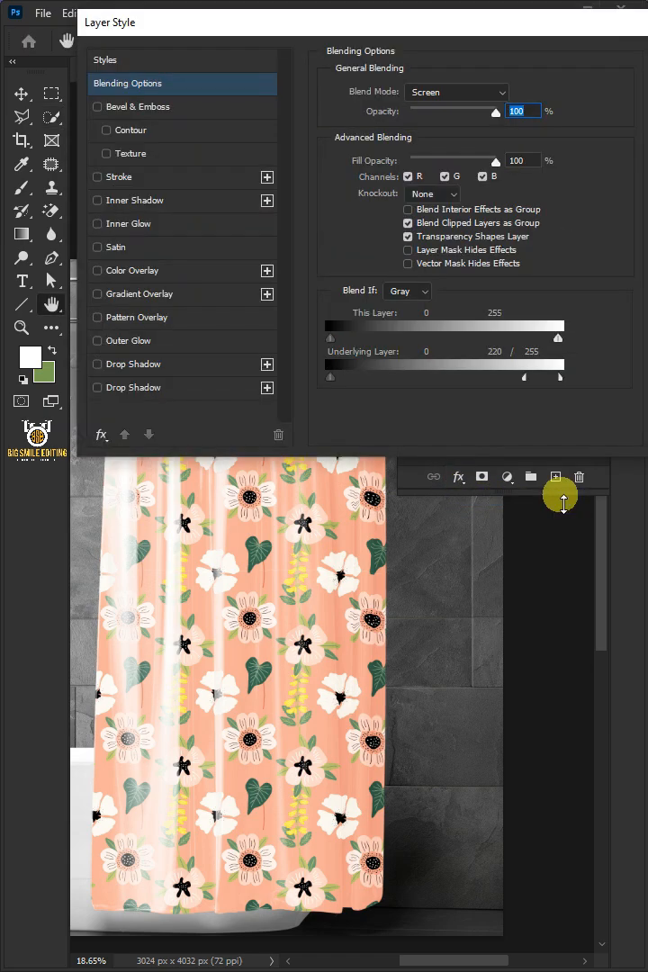
{"action": "mouse_move", "coordinate": [496, 510]}
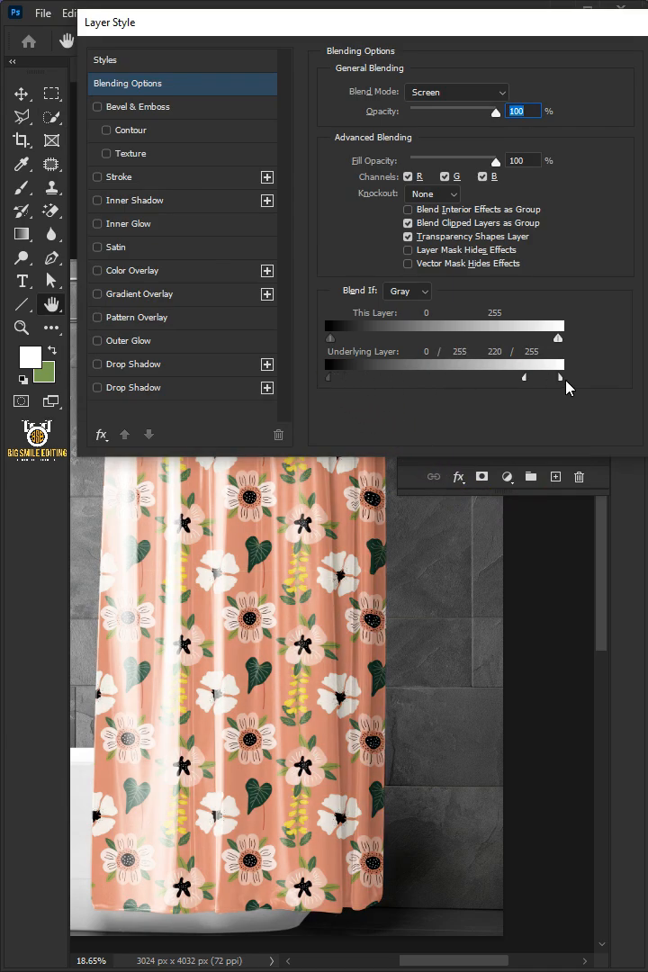
{"action": "left_click_drag", "start_coordinate": [329, 376], "coordinate": [437, 377]}
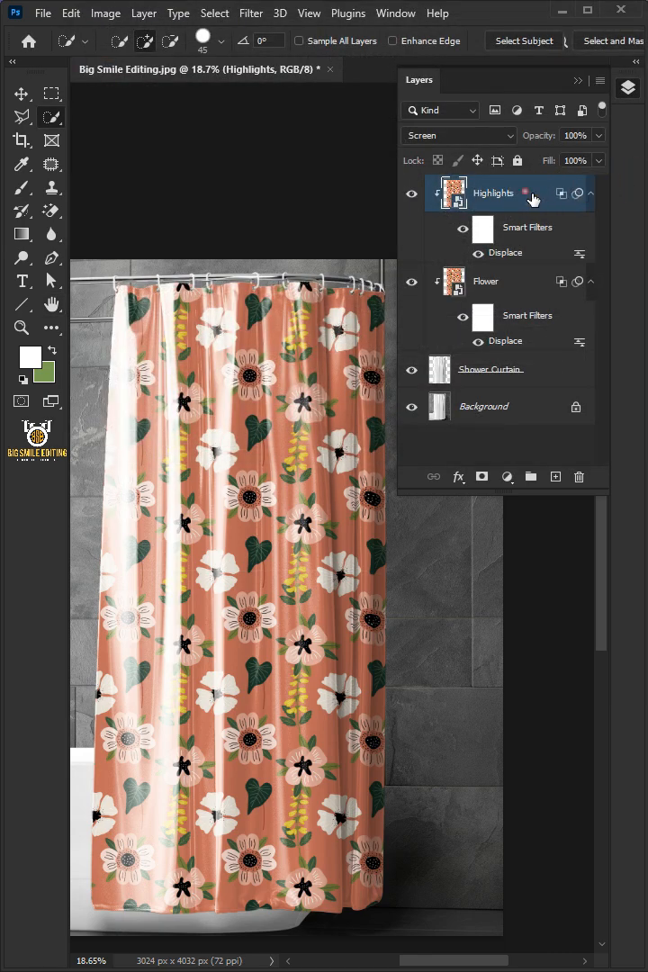
Group the Highlights, Flower and Shower Curtain layers and name the group Design
{"action": "left_click", "coordinate": [491, 369]}
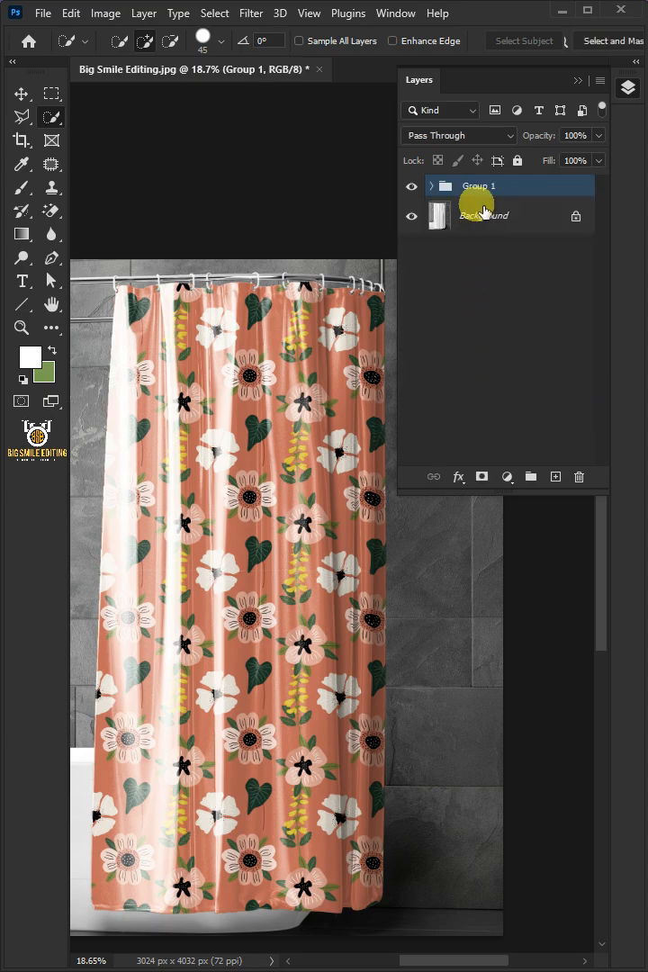
{"action": "double_click", "coordinate": [478, 186]}
{"action": "type", "text": "Design"}
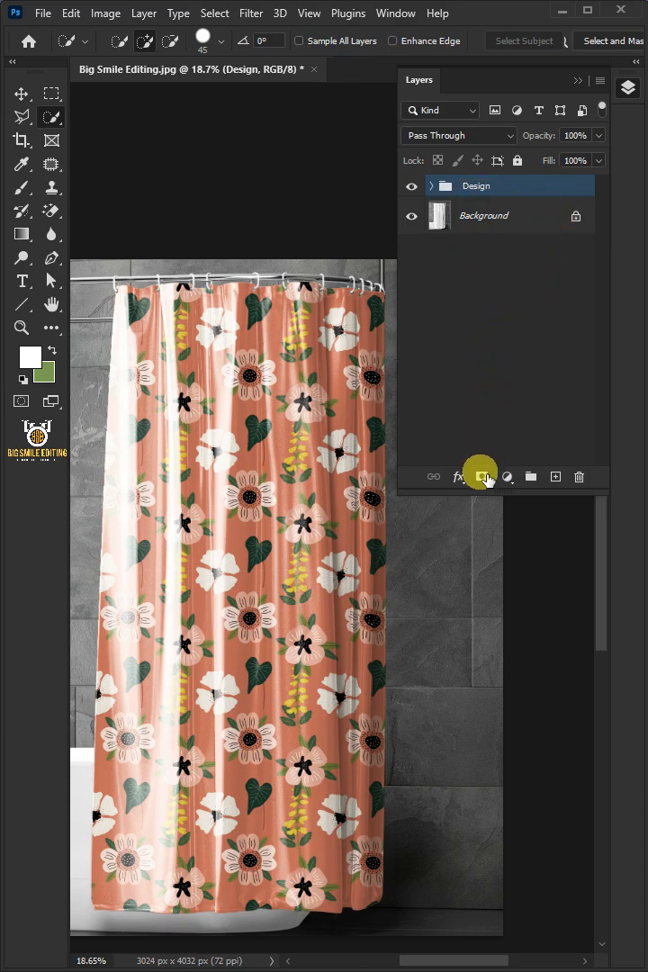
Mask the Design group, paint black over two curtain ring hooks, then hide the group
{"action": "left_click", "coordinate": [481, 477]}
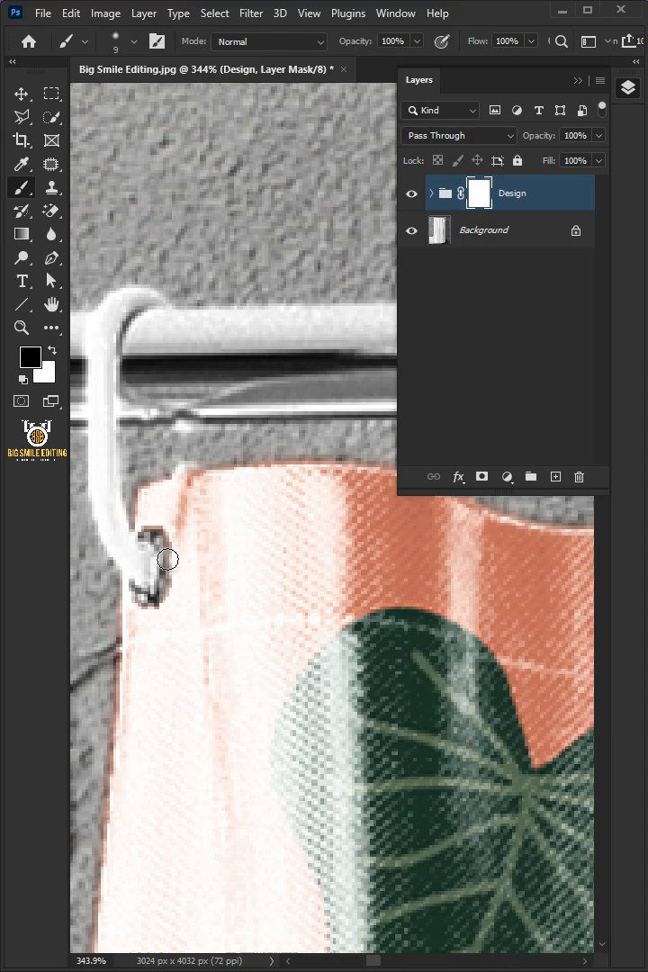
{"action": "left_click_drag", "start_coordinate": [169, 560], "coordinate": [357, 642]}
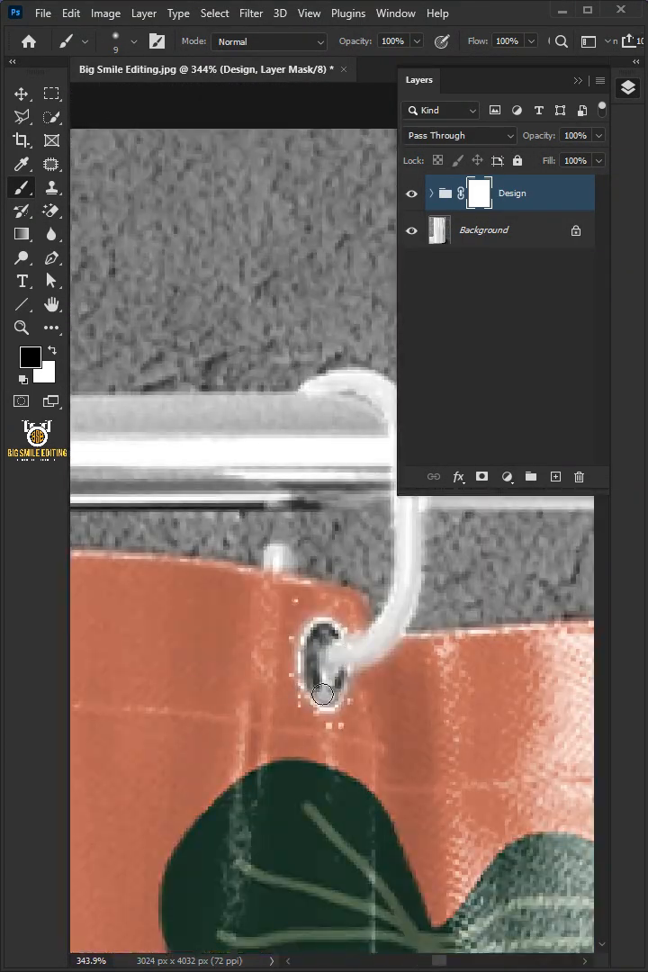
{"action": "left_click_drag", "start_coordinate": [322, 694], "coordinate": [392, 686]}
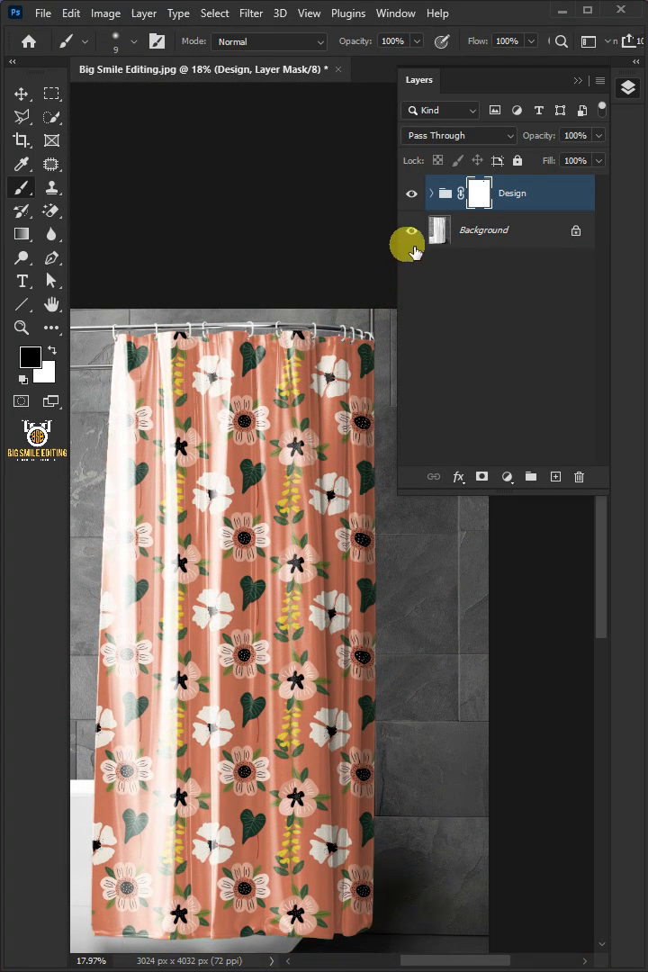
{"action": "left_click", "coordinate": [412, 192]}
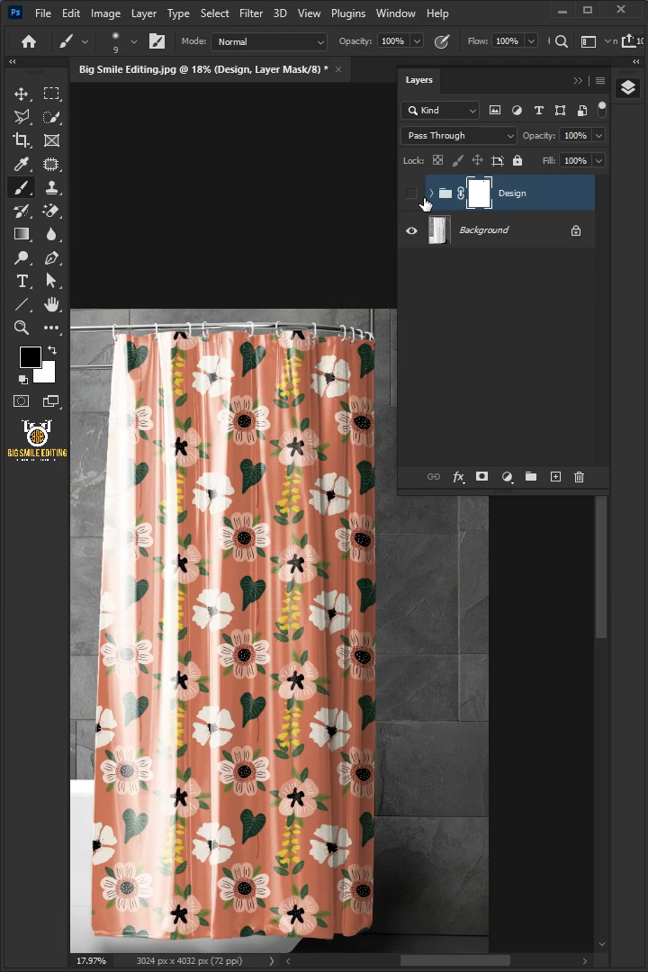